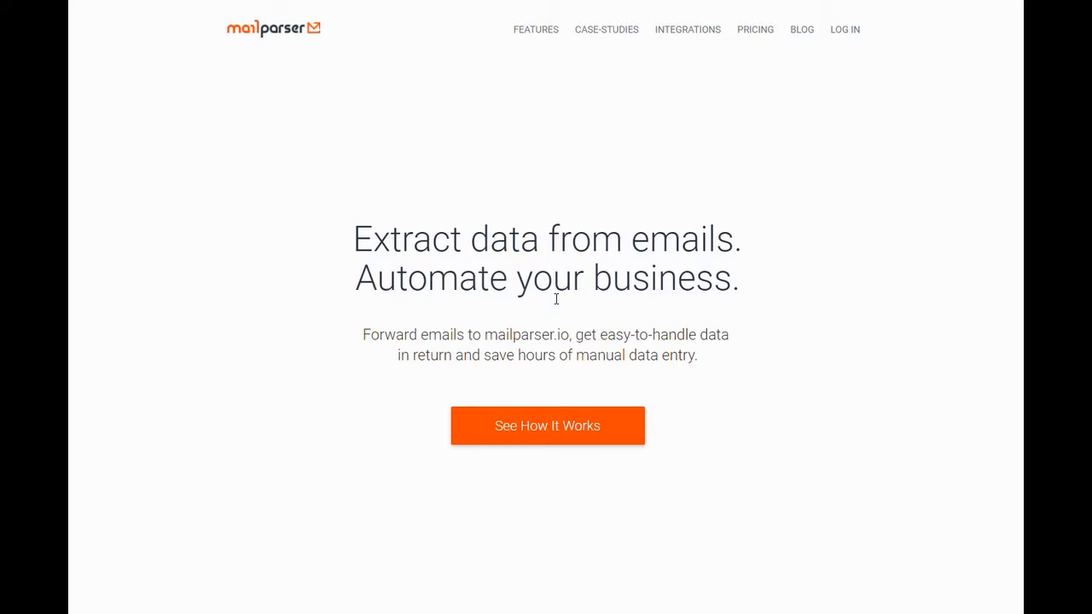
# Step: Scroll the Mailparser homepage down past the hero to the 'Capture data from incoming emails' section
pyautogui.scroll(-3)
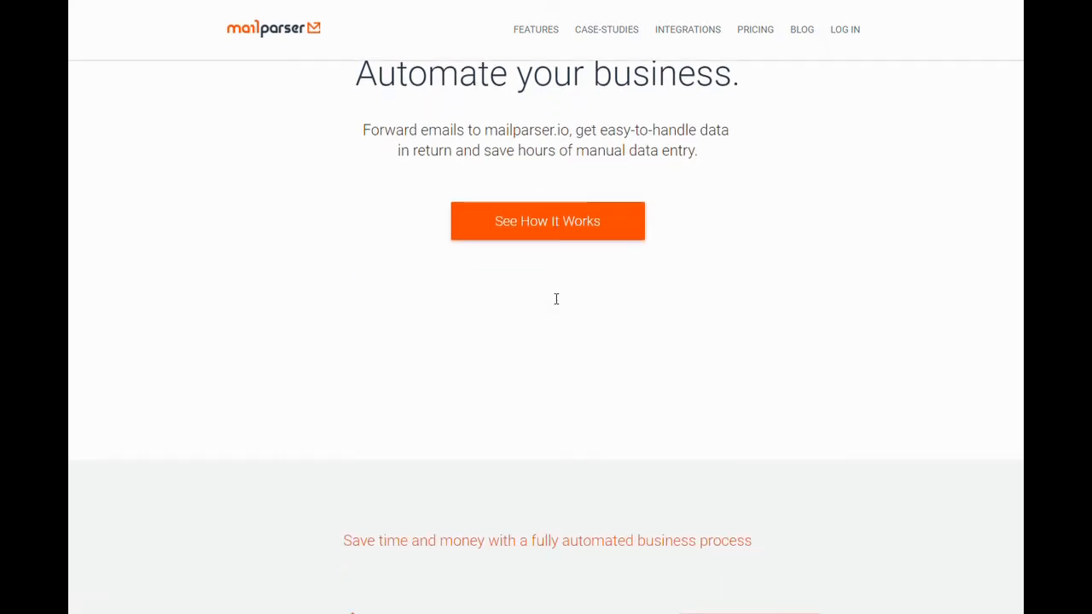
pyautogui.scroll(-3)
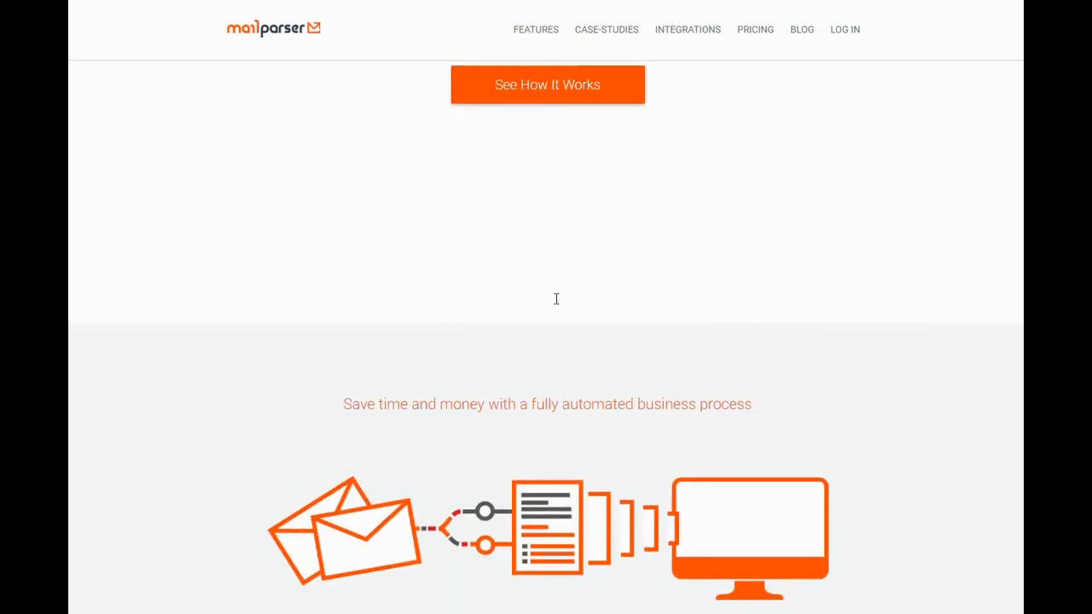
pyautogui.scroll(-3)
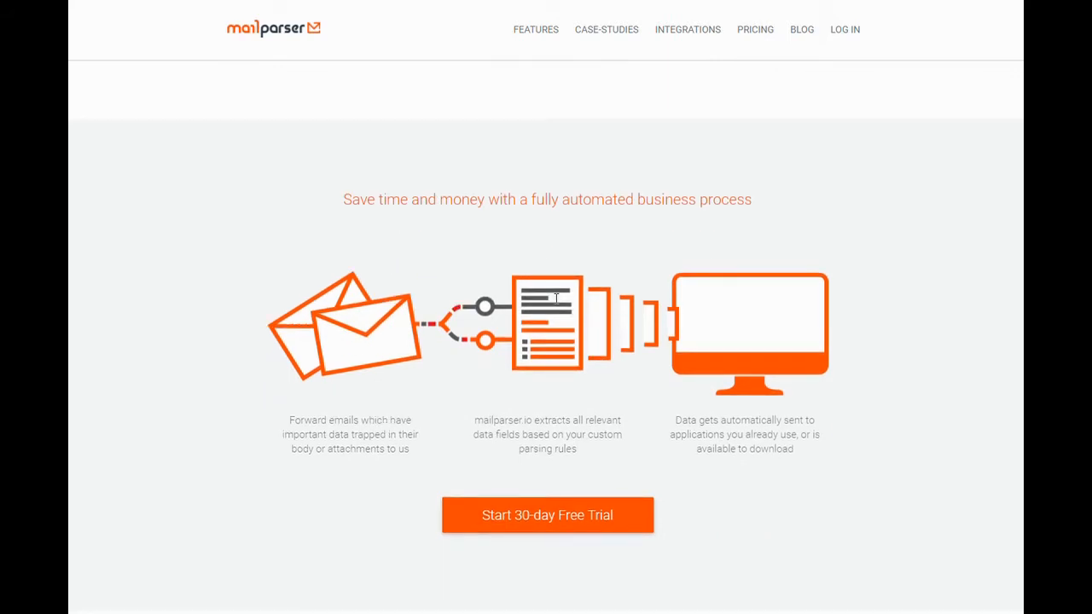
pyautogui.scroll(-3)
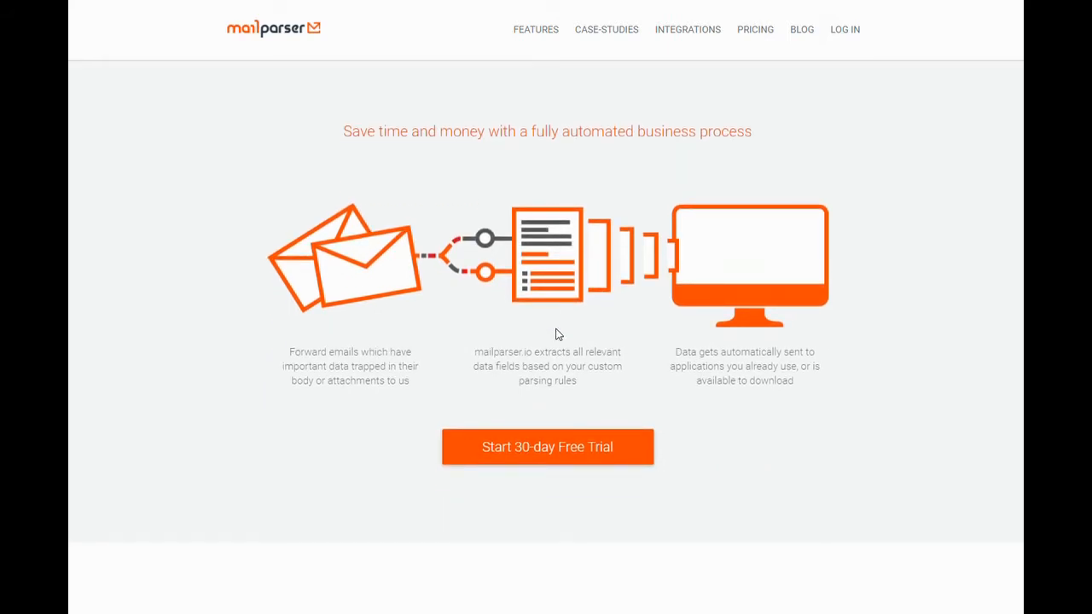
pyautogui.scroll(-3)
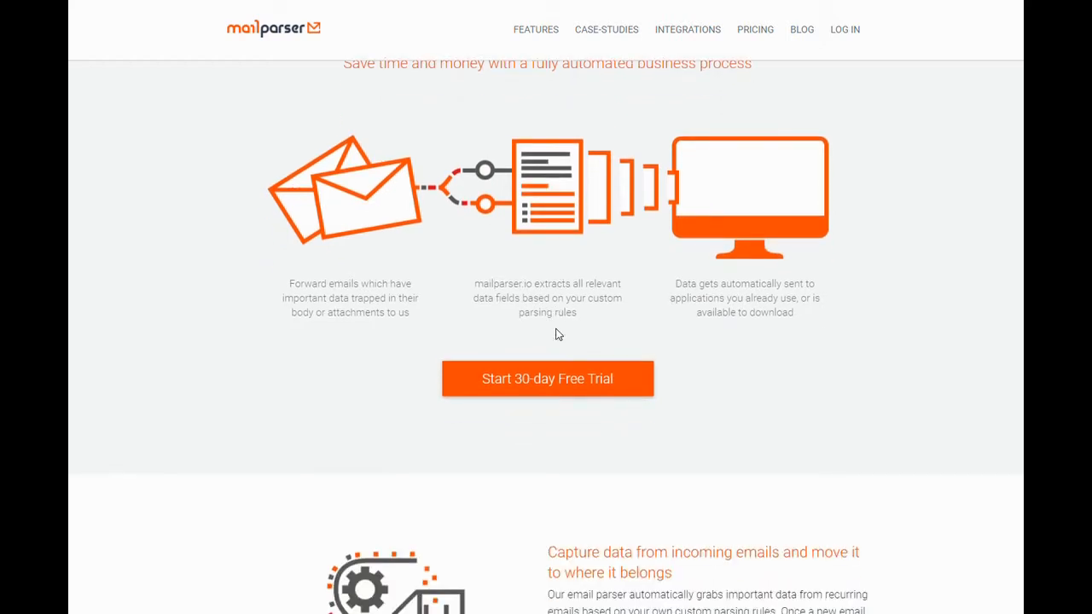
pyautogui.scroll(-3)
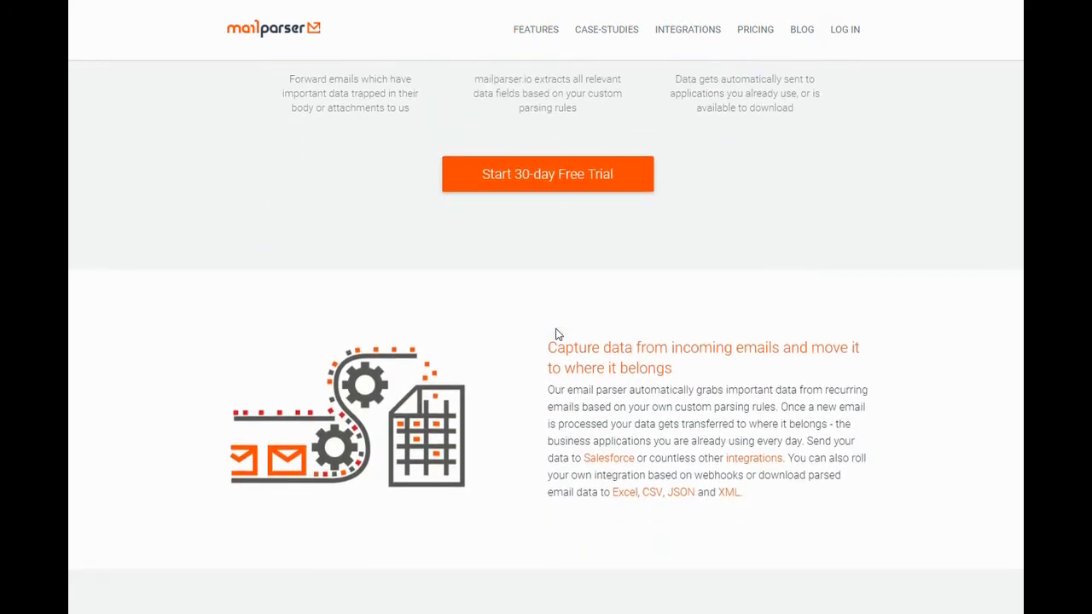
pyautogui.scroll(-3)
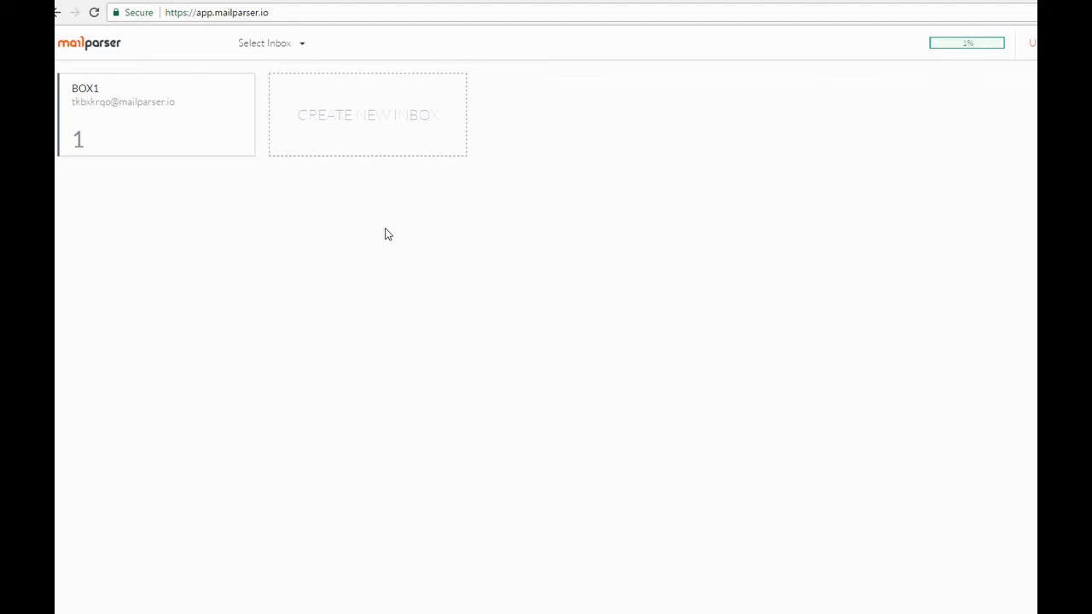
pyautogui.moveTo(113, 155)
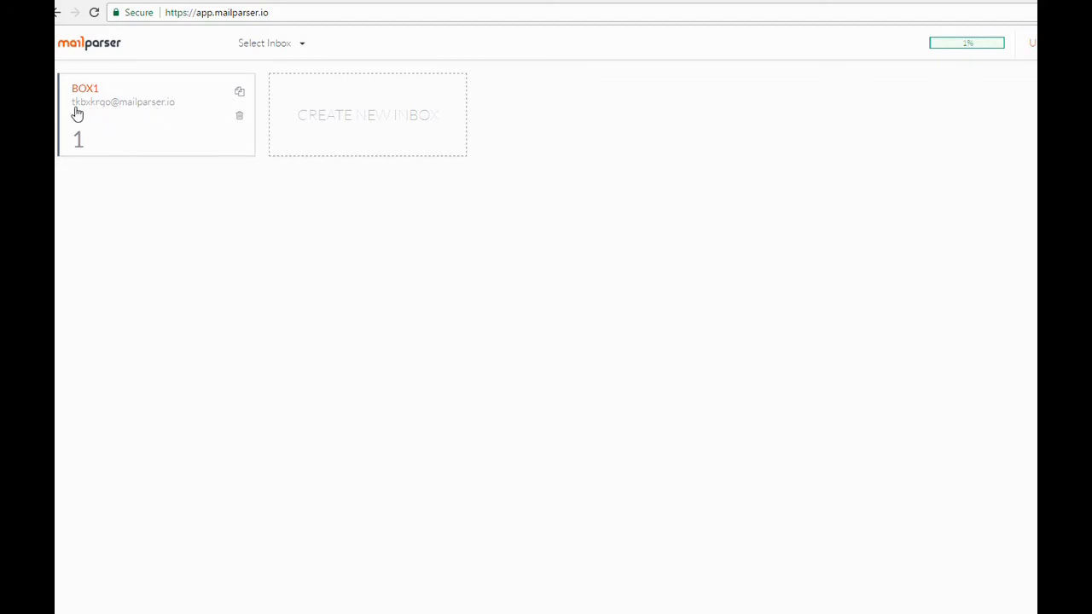
pyautogui.moveTo(205, 109)
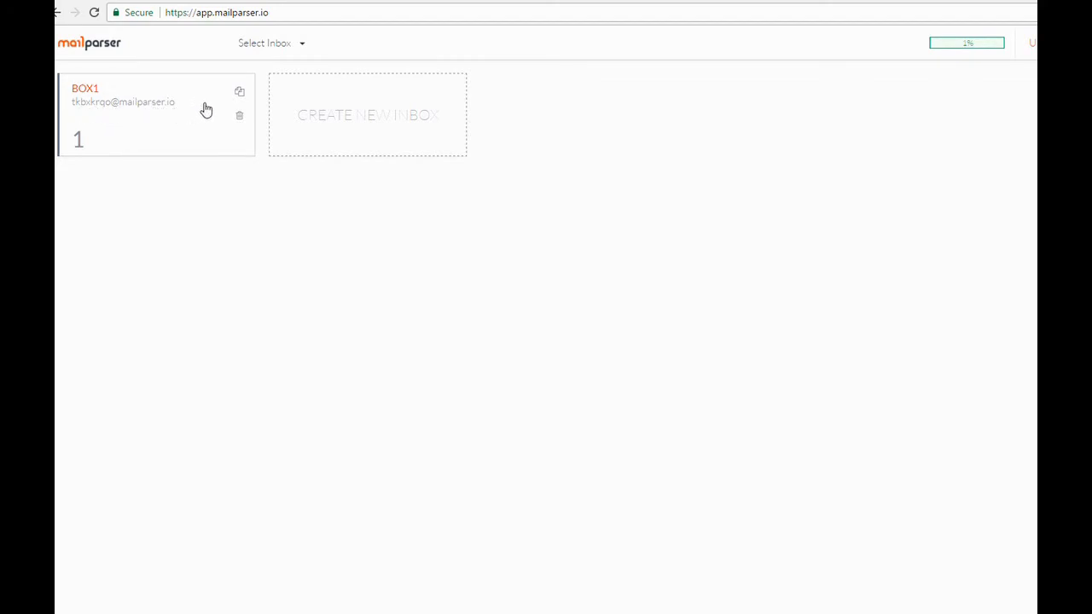
pyautogui.moveTo(241, 118)
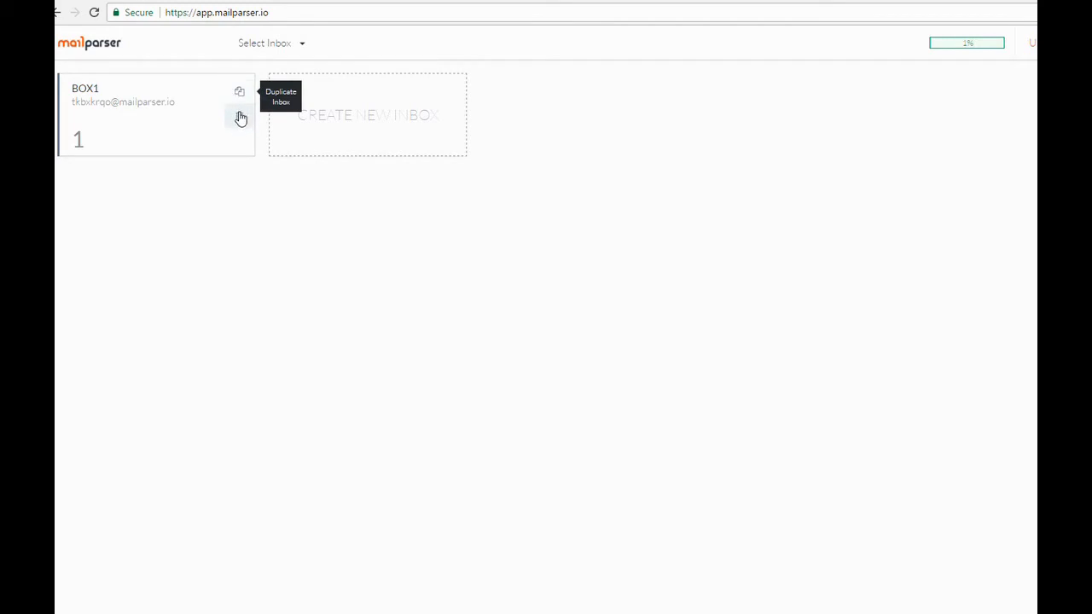
pyautogui.moveTo(402, 221)
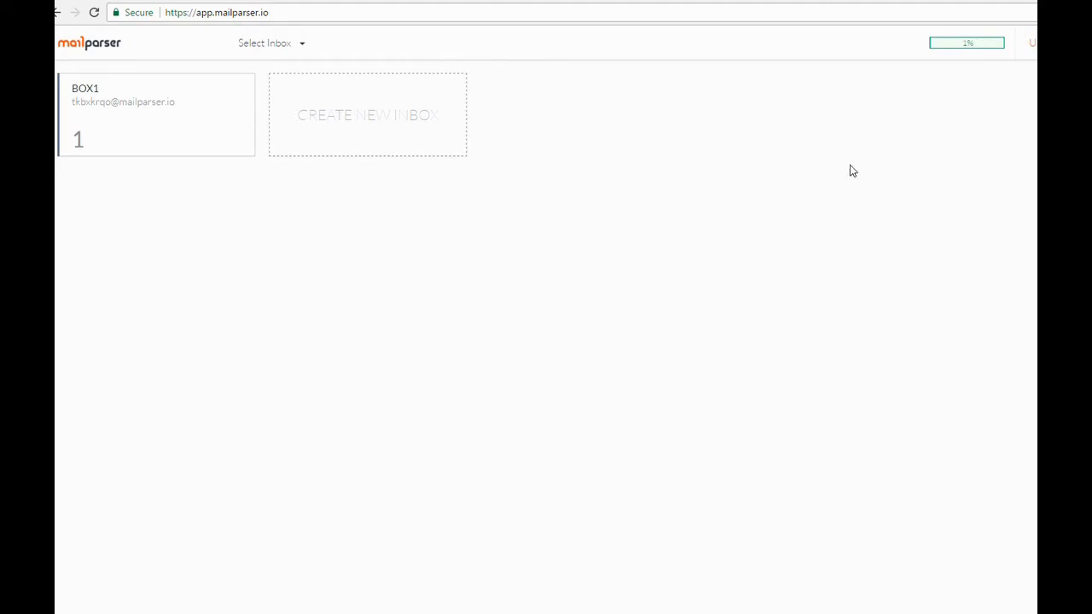
pyautogui.moveTo(372, 280)
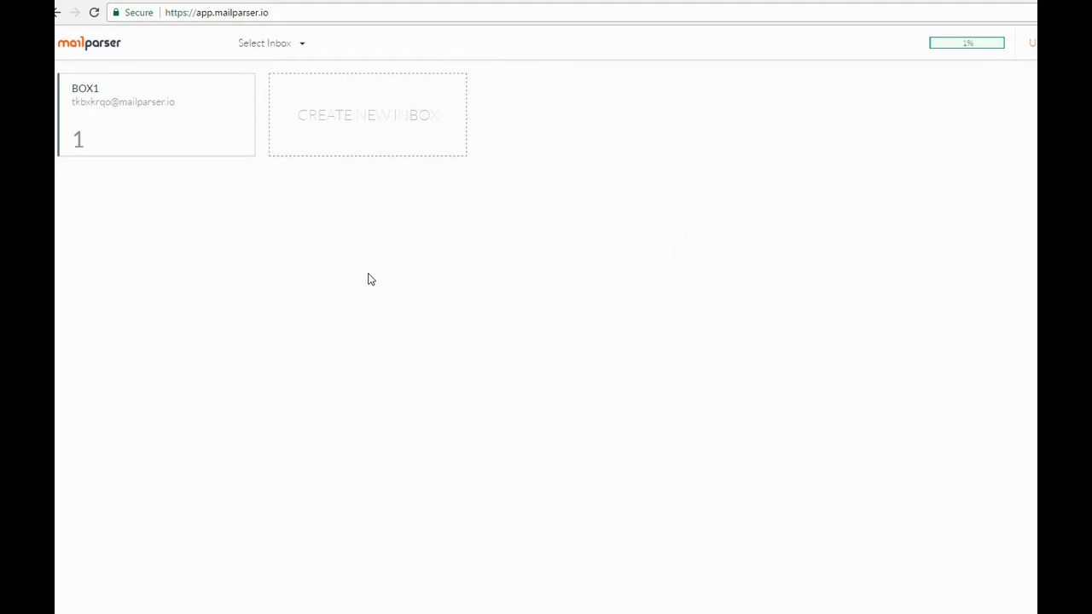
pyautogui.moveTo(94, 116)
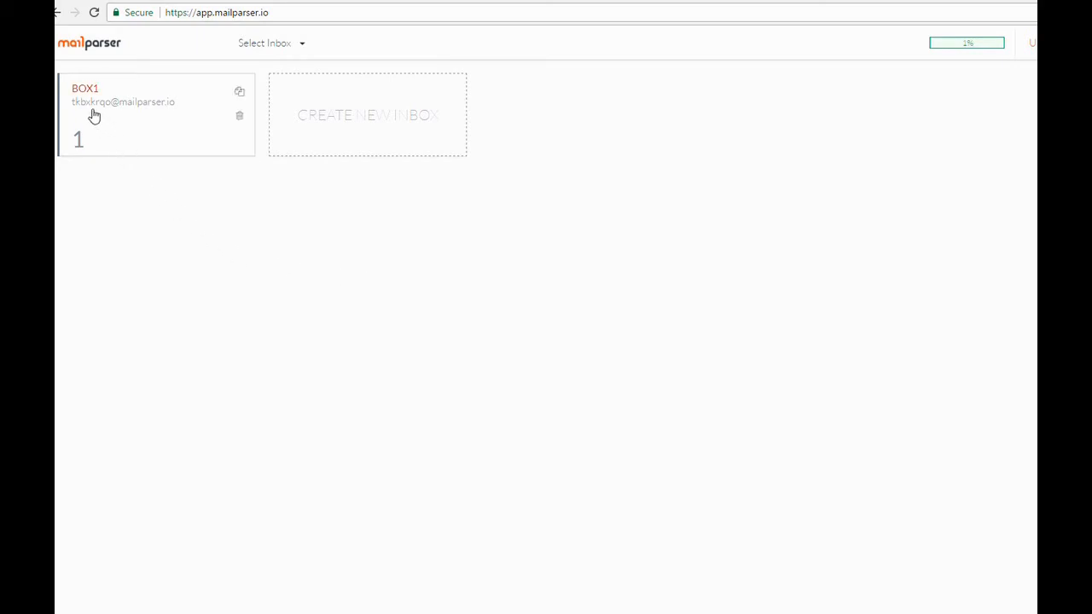
pyautogui.moveTo(93, 99)
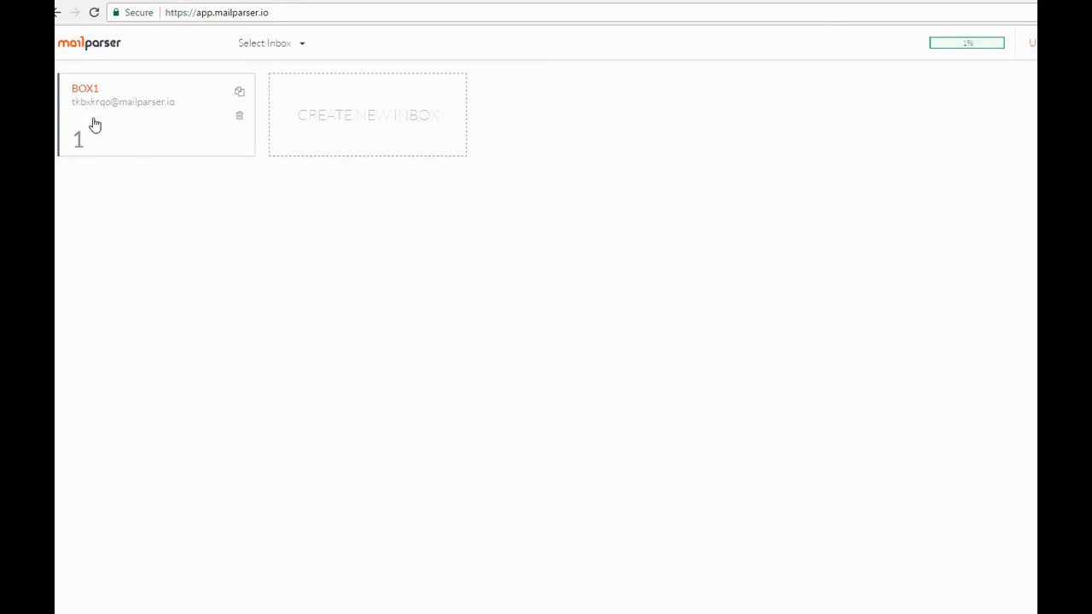
pyautogui.moveTo(242, 147)
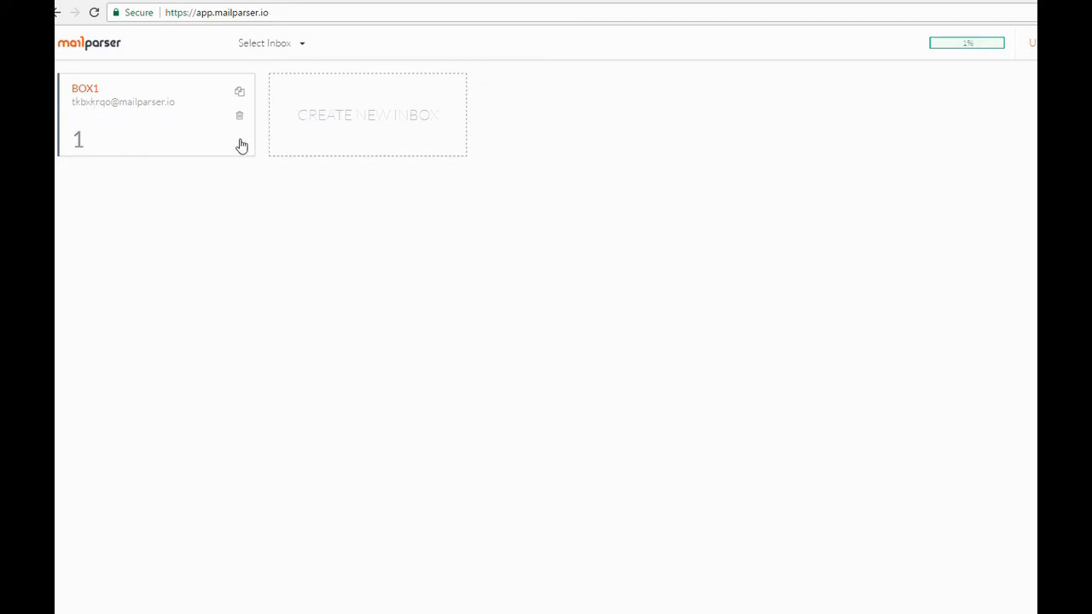
pyautogui.moveTo(426, 135)
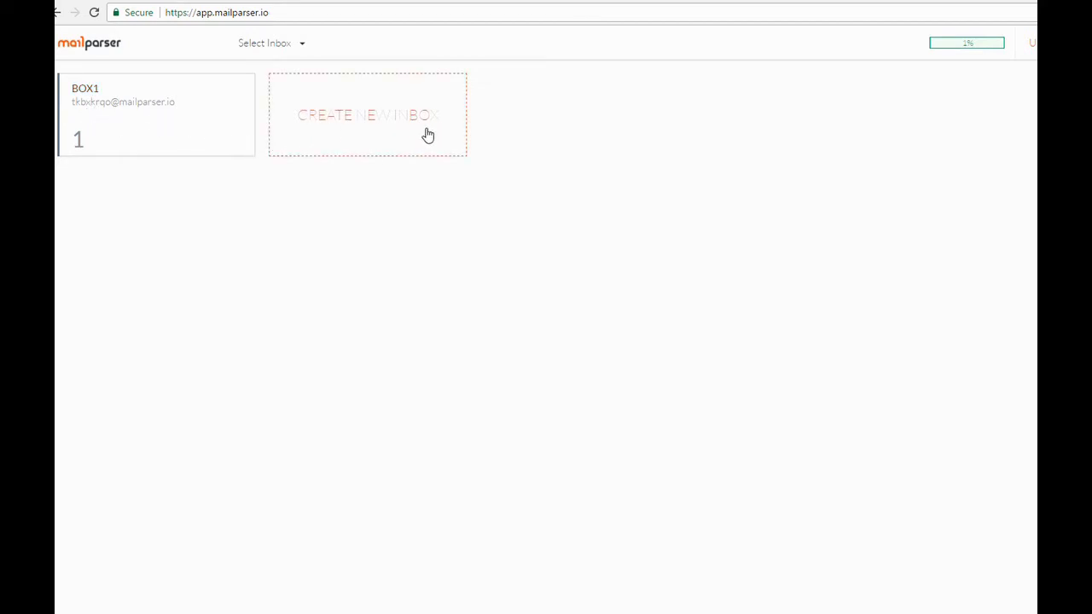
pyautogui.moveTo(339, 133)
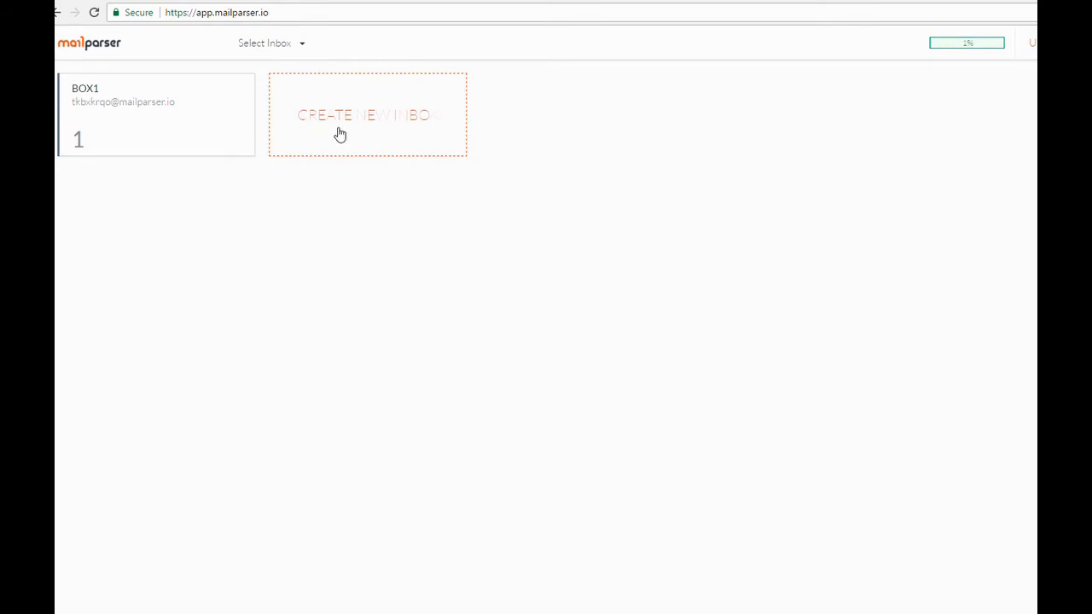
pyautogui.moveTo(361, 135)
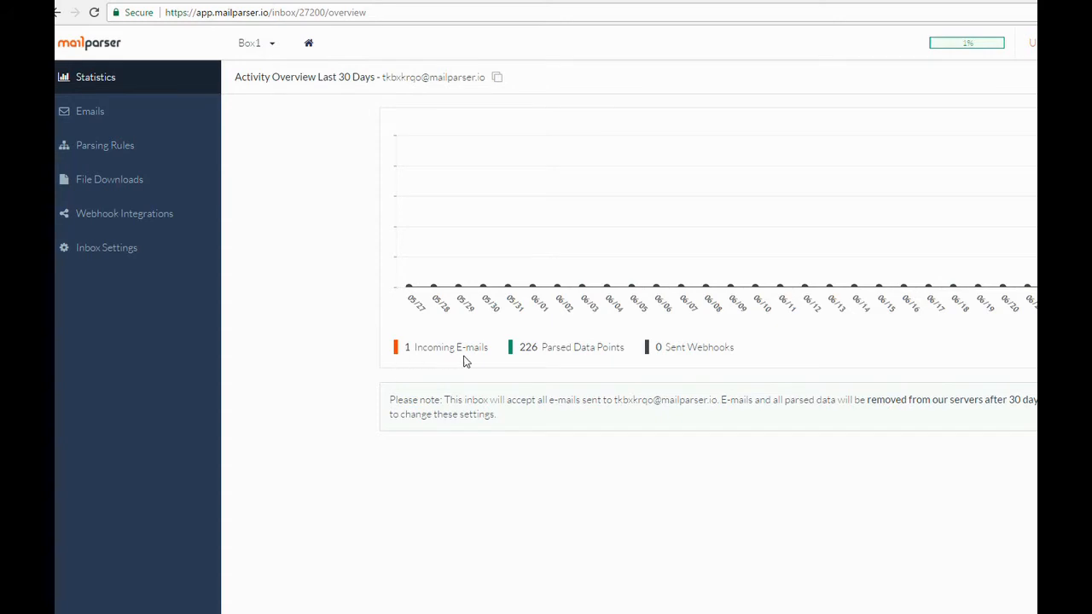
pyautogui.moveTo(683, 362)
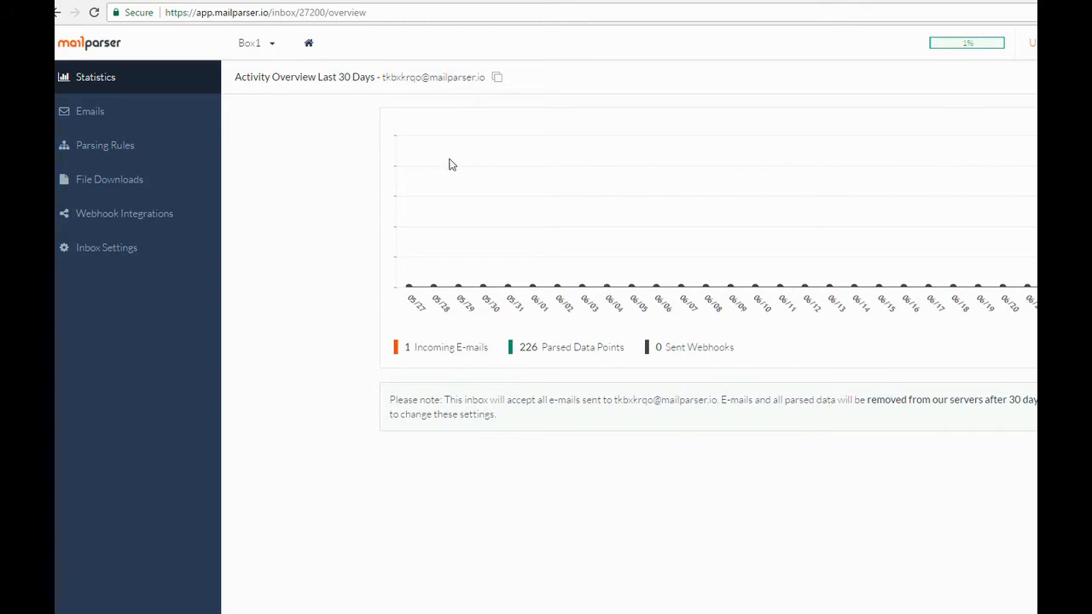
# Step: View the parsed data of the 'Surveys of Week End 6/25/17' email from the Emails list
pyautogui.click(88, 111)
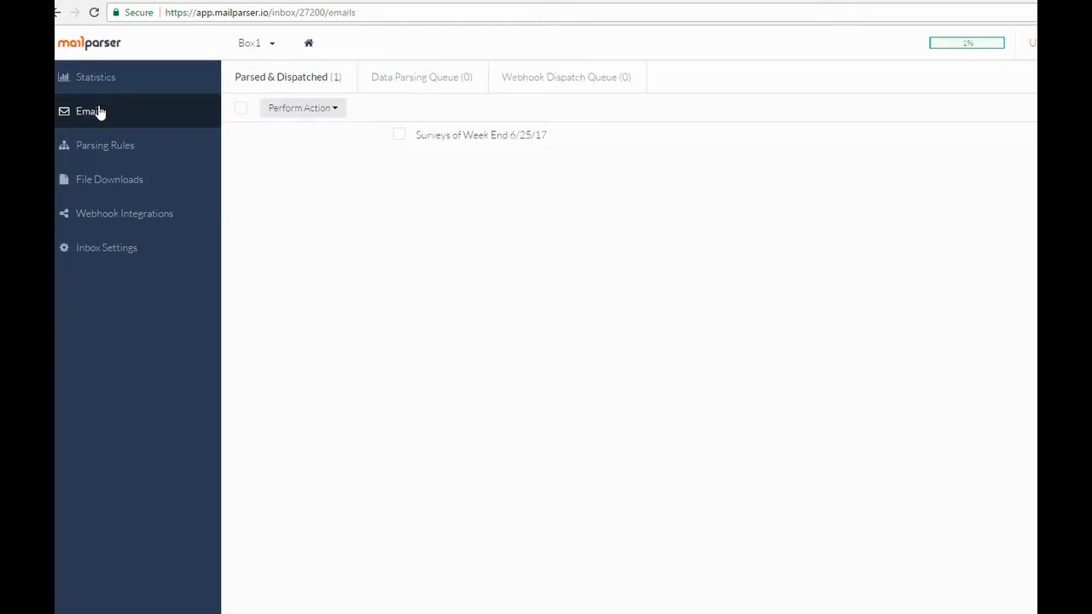
pyautogui.click(481, 135)
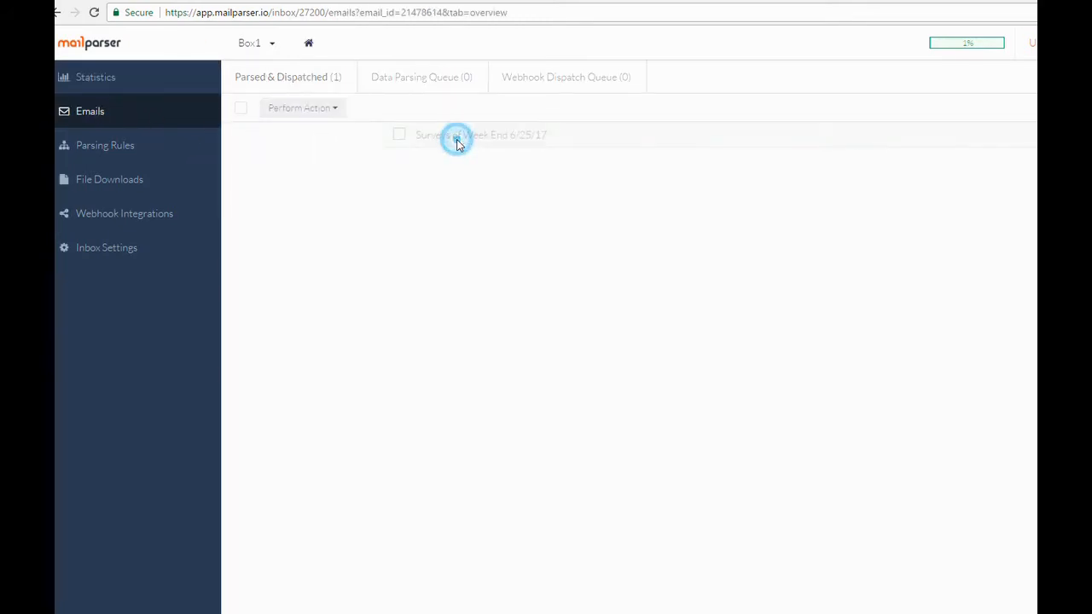
pyautogui.click(457, 135)
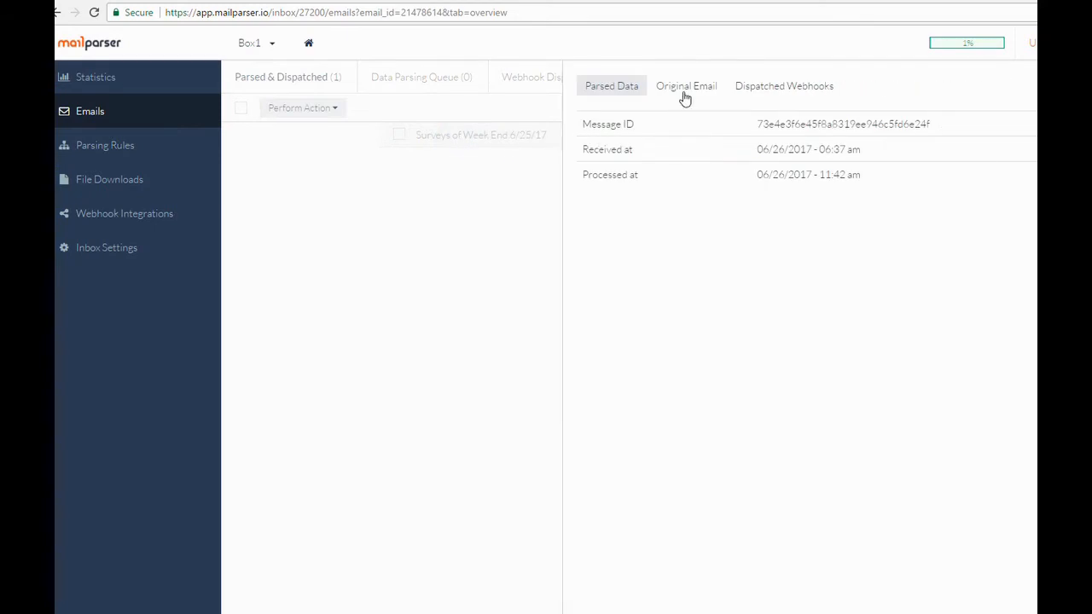
# Step: Inspect the original message and dispatched webhooks, then head to the inbox's parsing rules
pyautogui.click(686, 85)
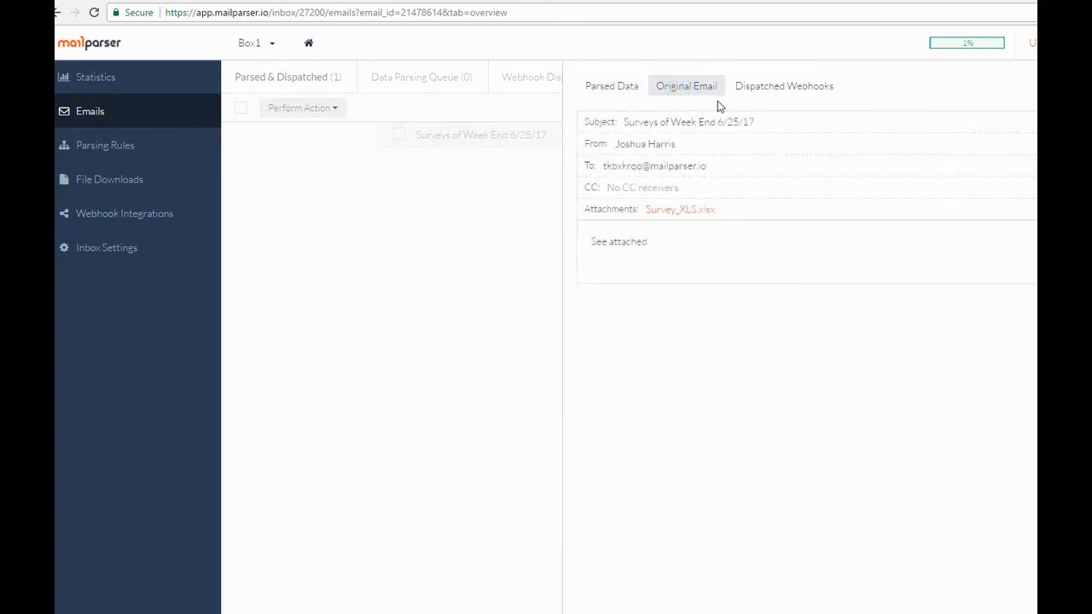
pyautogui.click(783, 85)
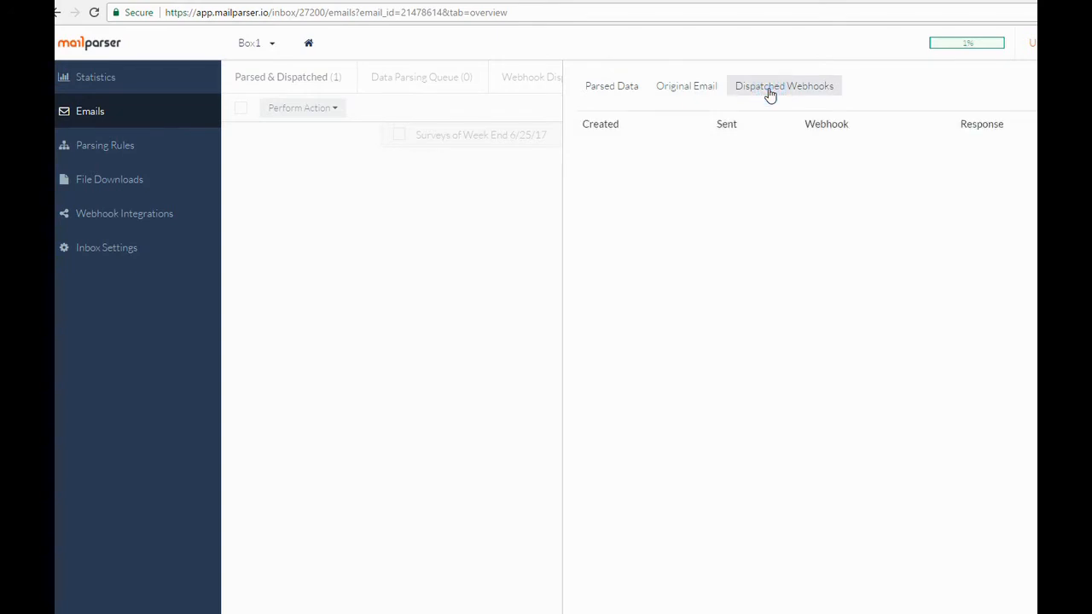
pyautogui.click(686, 85)
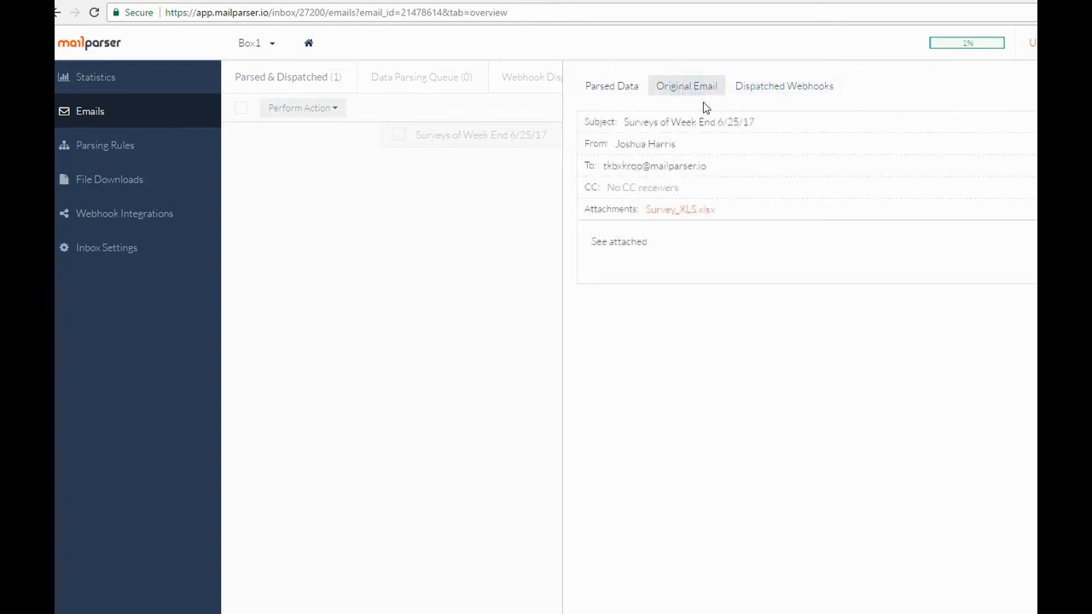
pyautogui.click(105, 145)
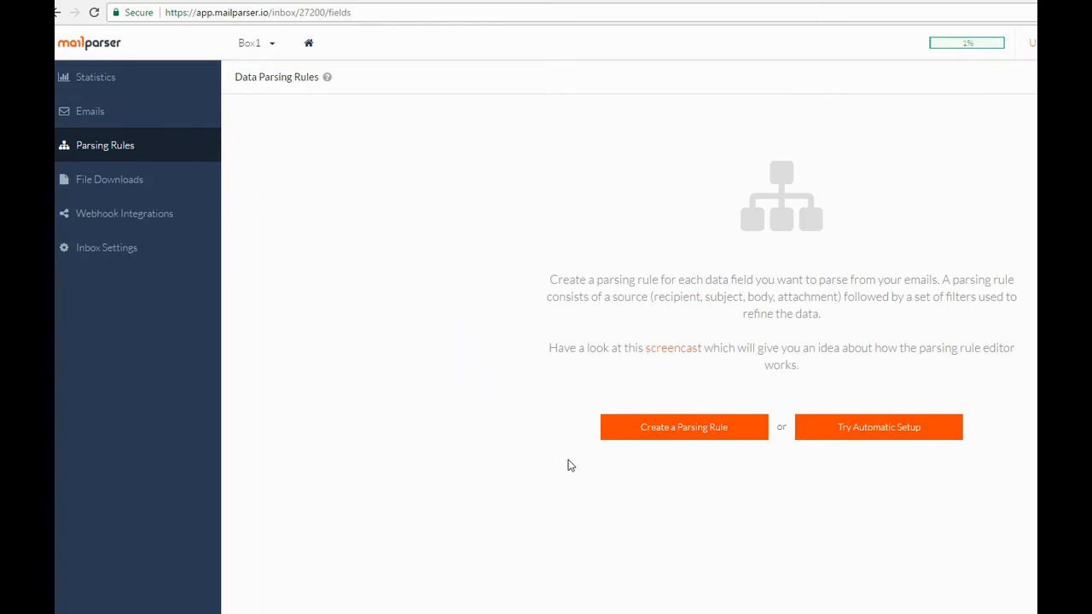
pyautogui.moveTo(713, 466)
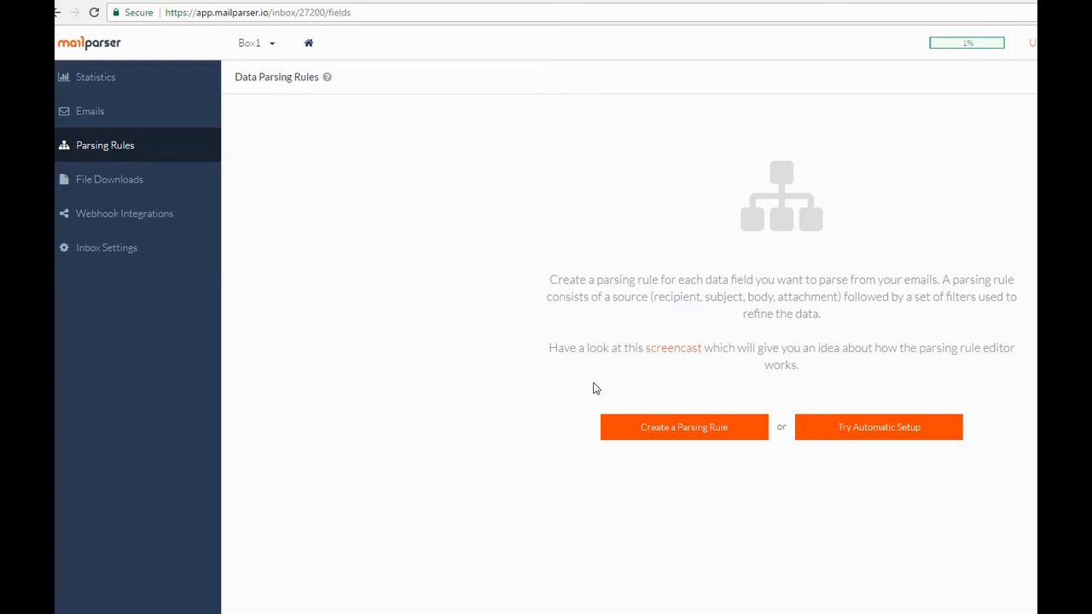
# Step: Start a new parsing rule, reaching the Select Data Source step
pyautogui.click(682, 427)
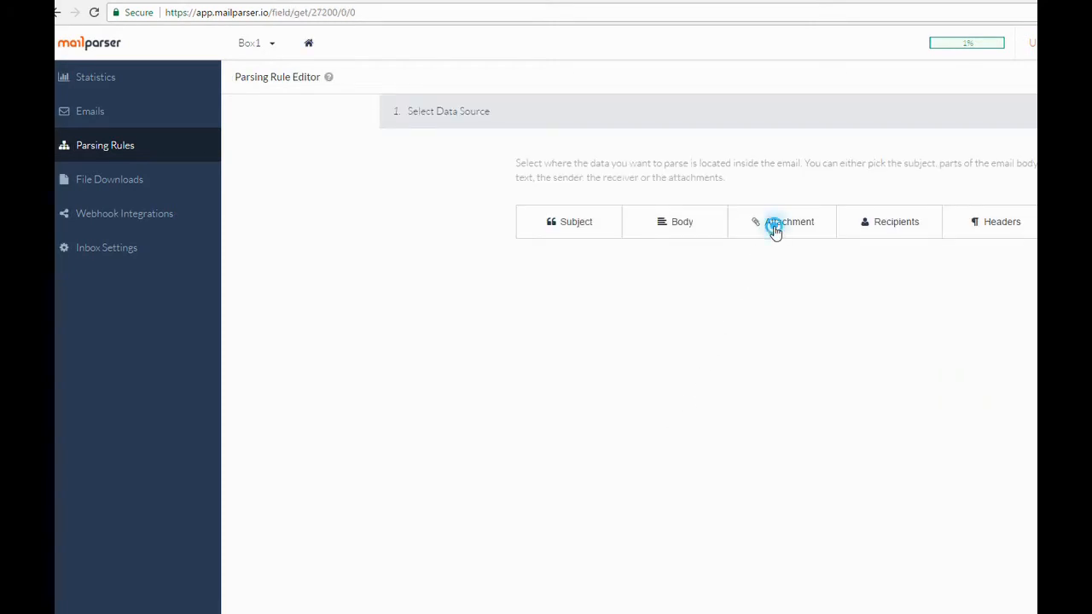
pyautogui.click(788, 221)
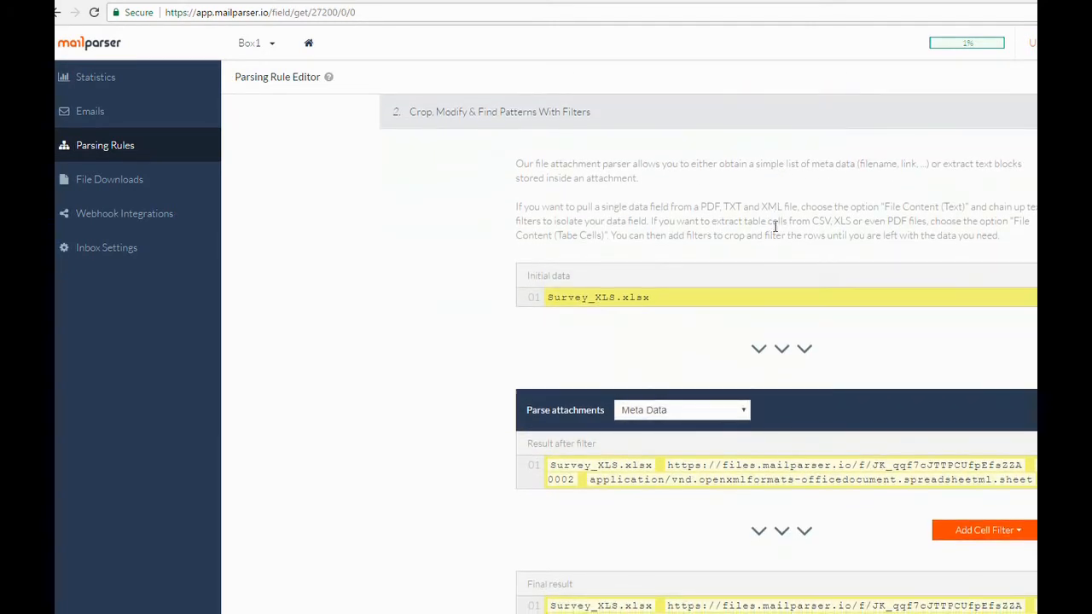
pyautogui.scroll(-3)
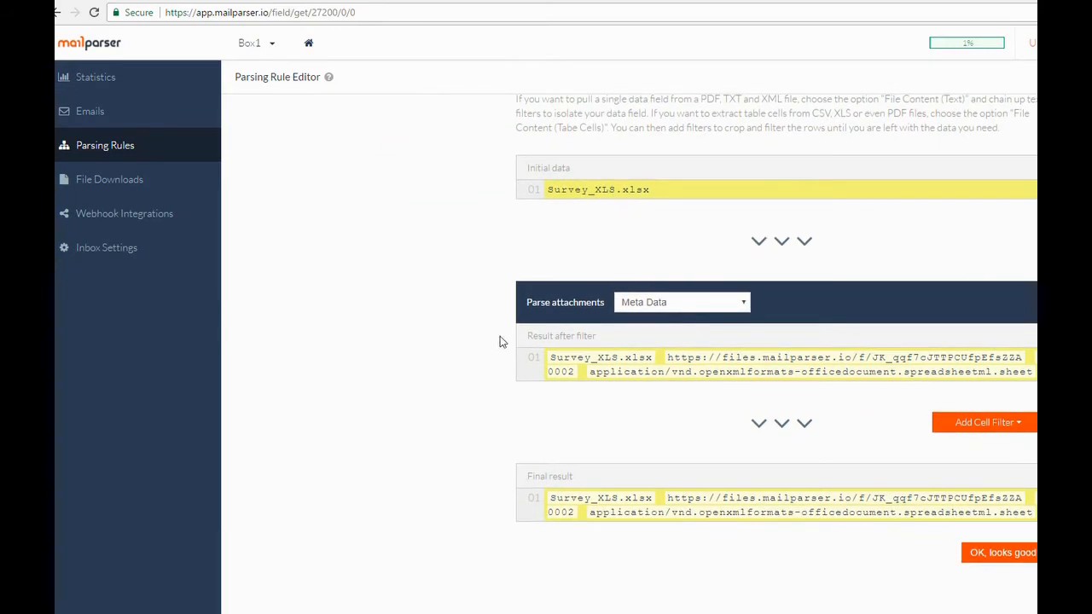
pyautogui.doubleClick(601, 356)
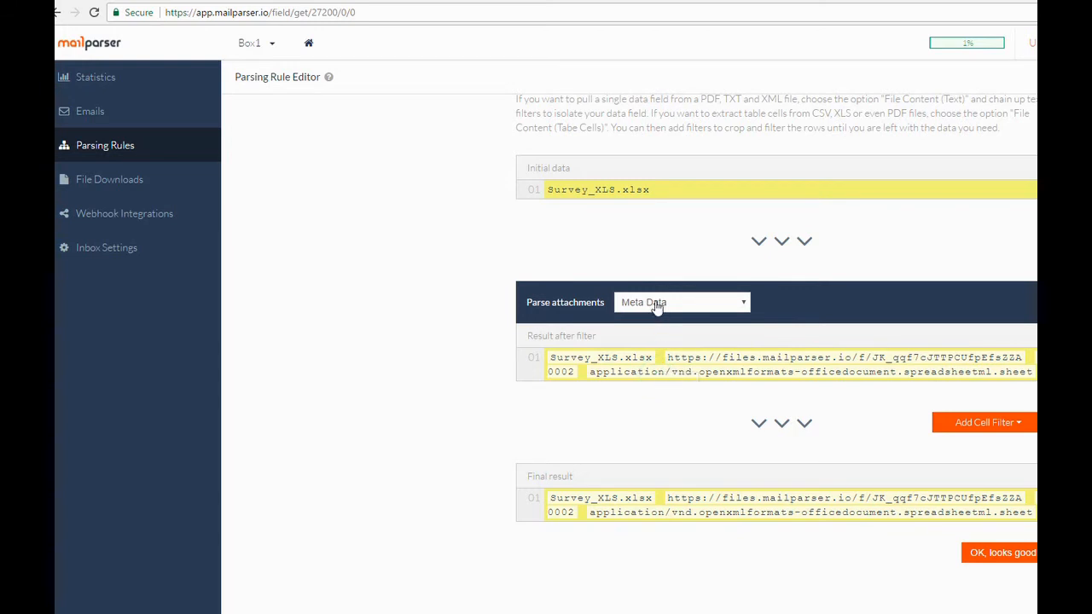
# Step: Set the attachment to be parsed as File content (Table Cells) rather than text
pyautogui.click(681, 302)
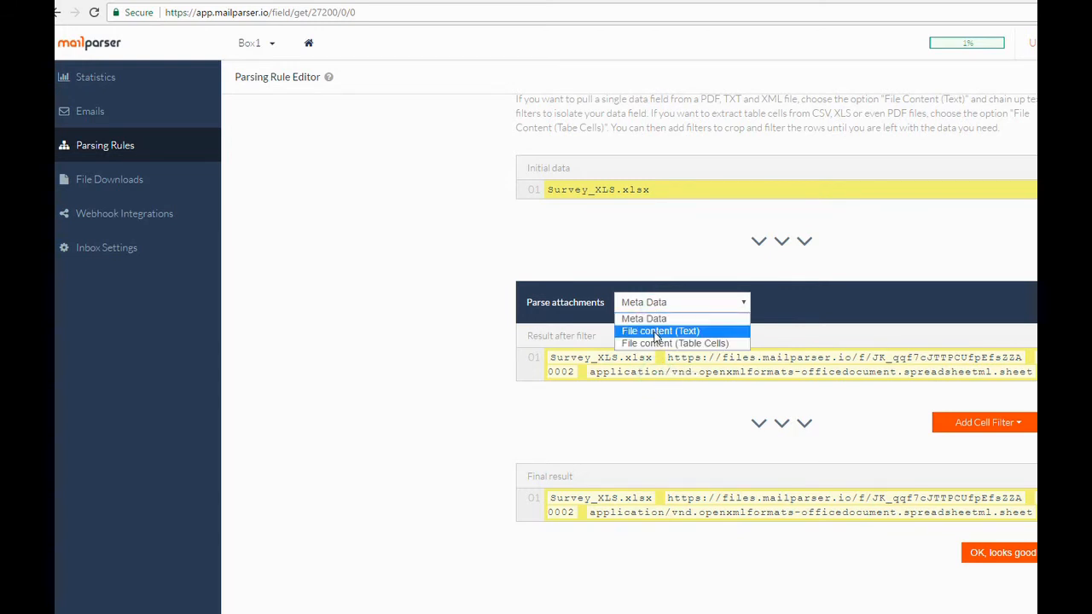
pyautogui.click(661, 331)
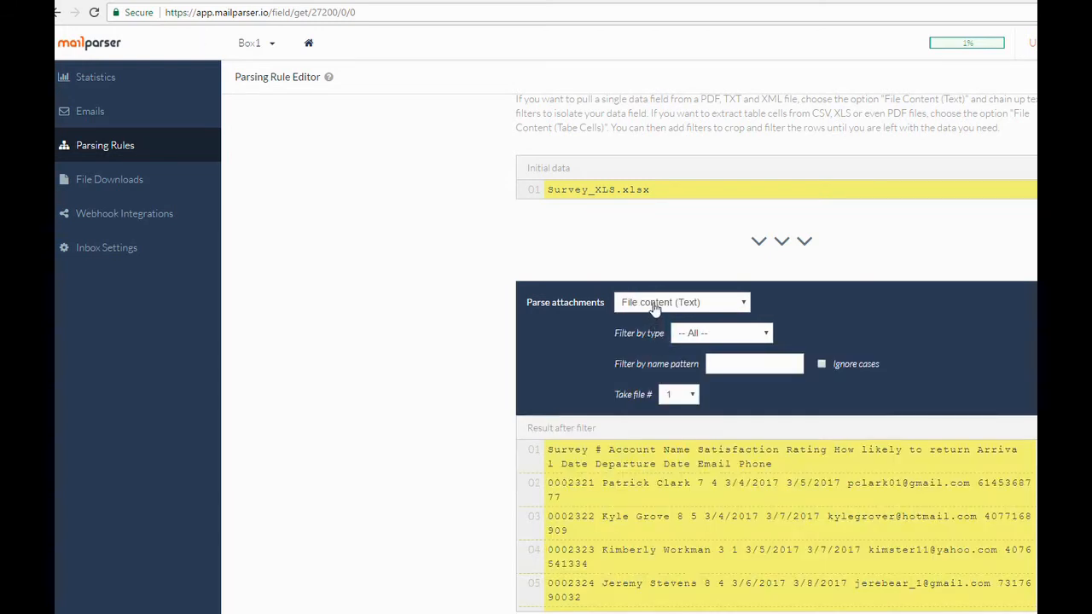
pyautogui.click(681, 302)
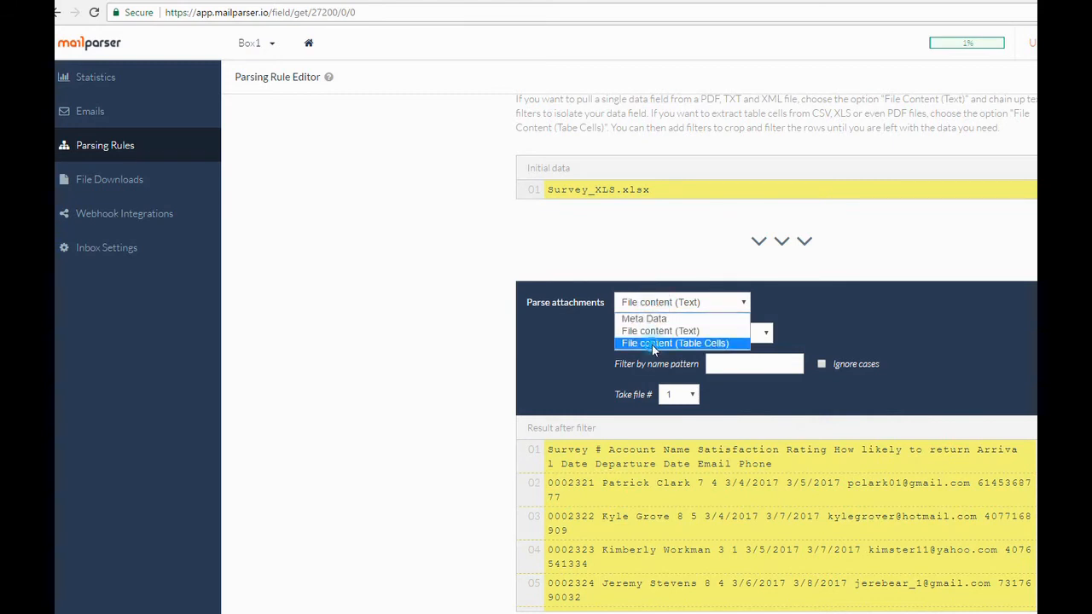
pyautogui.click(674, 343)
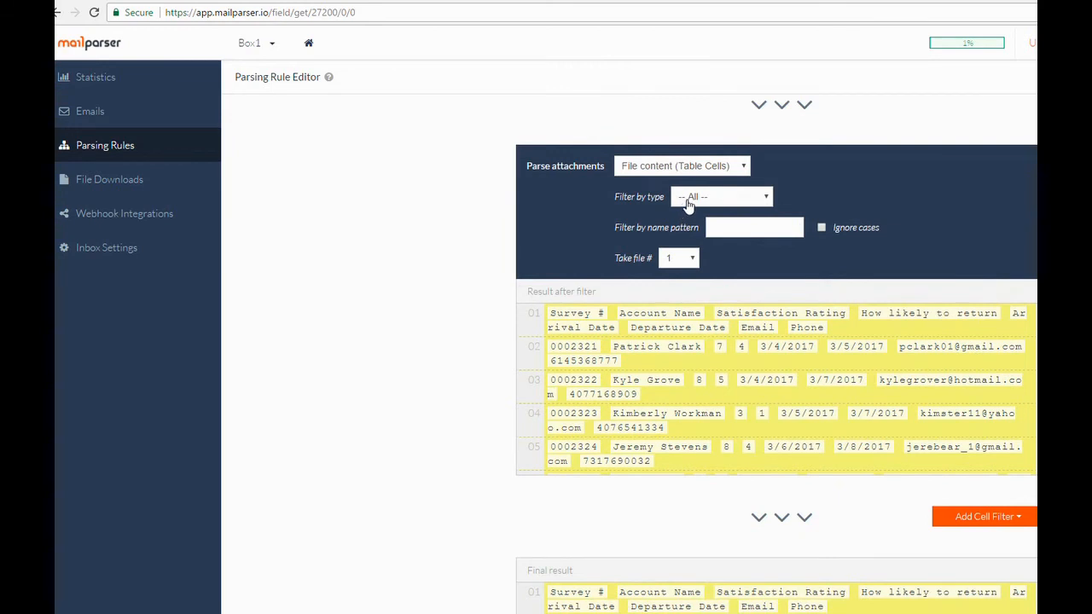
# Step: Filter attachments by type XLSX so the survey table rows show in the result
pyautogui.click(720, 196)
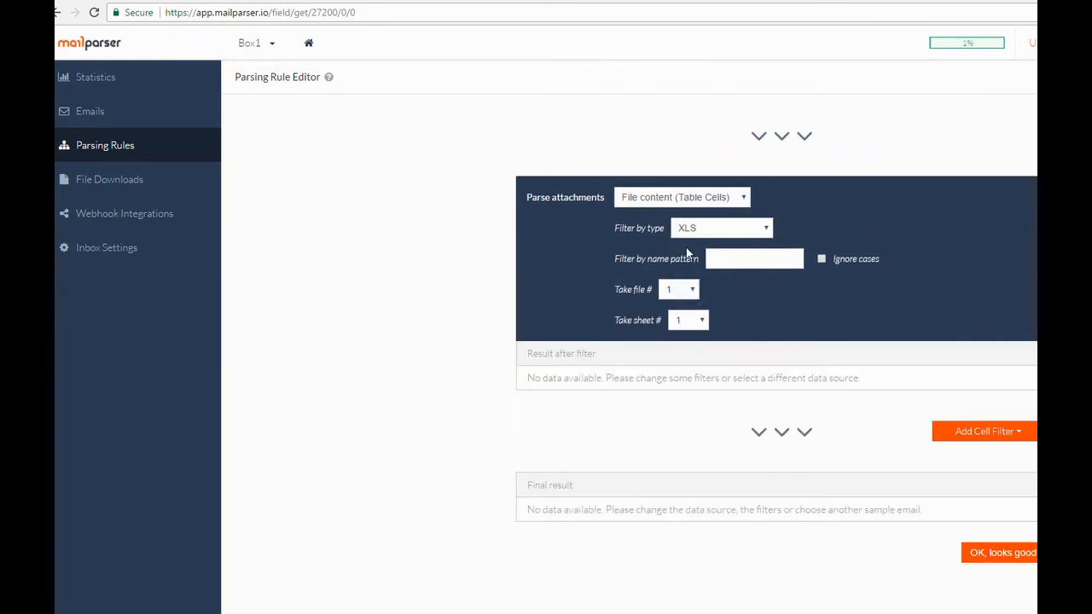
pyautogui.click(720, 226)
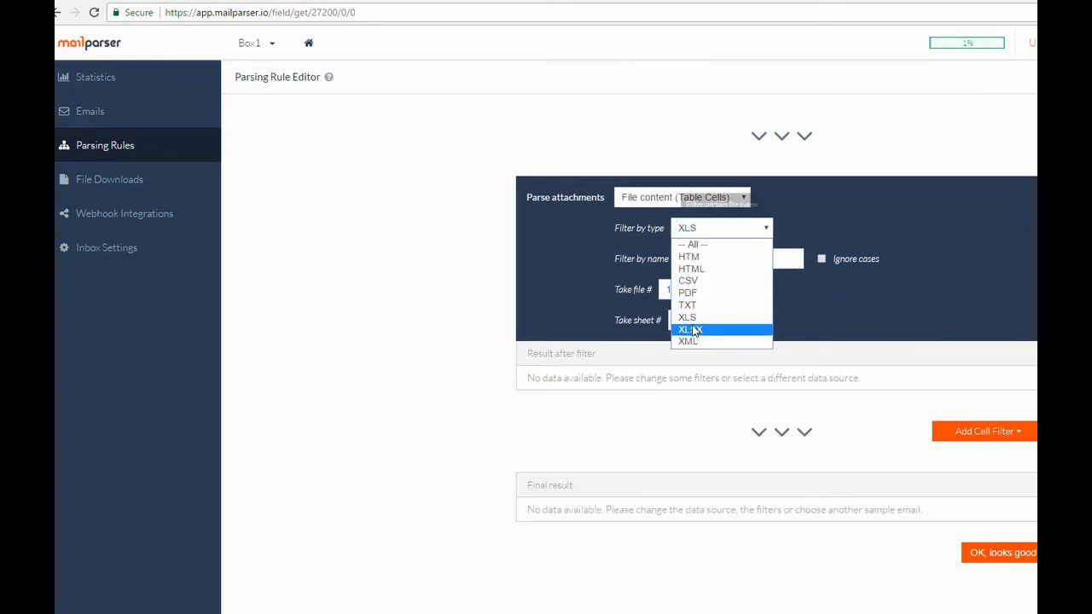
pyautogui.click(686, 329)
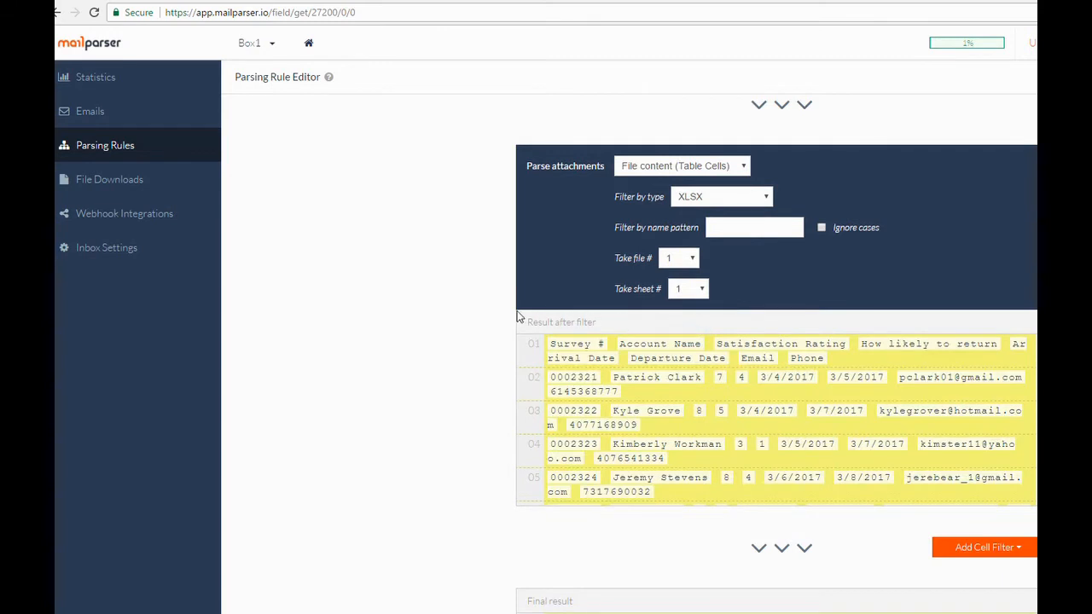
pyautogui.scroll(-3)
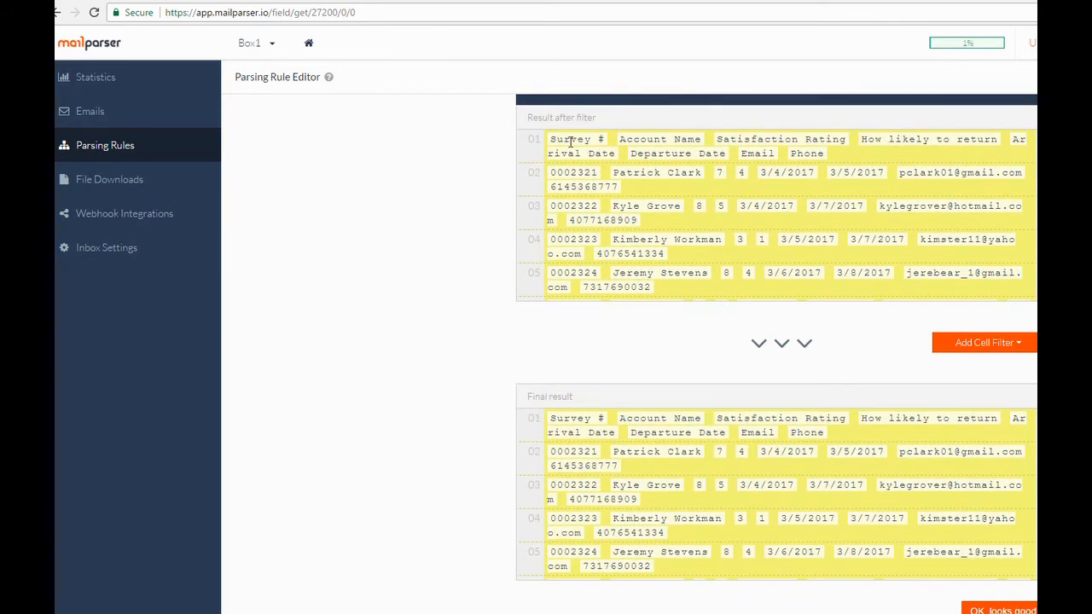
pyautogui.doubleClick(557, 140)
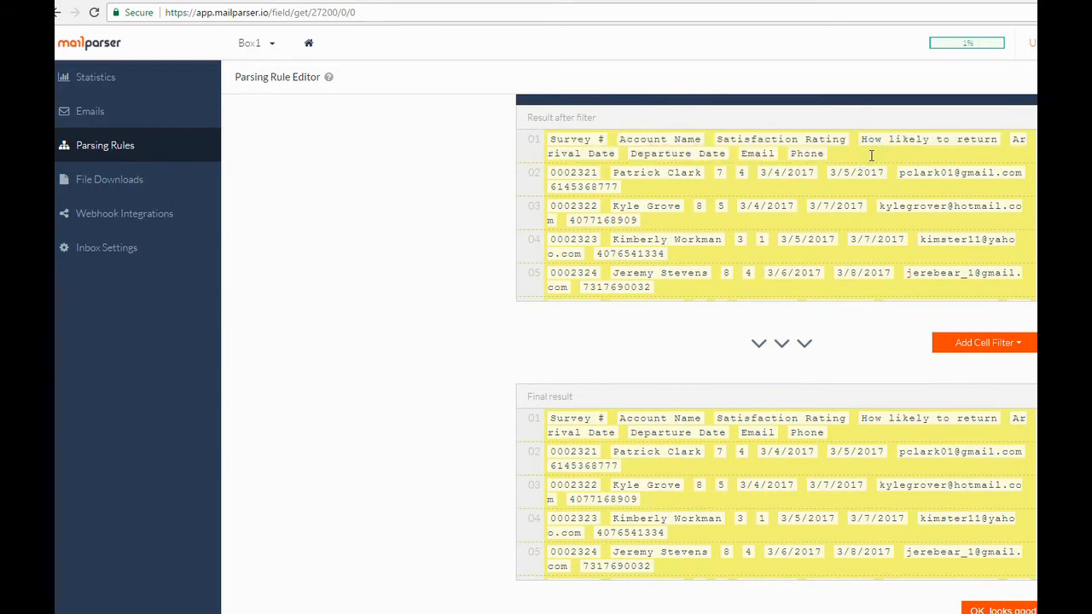
pyautogui.moveTo(864, 315)
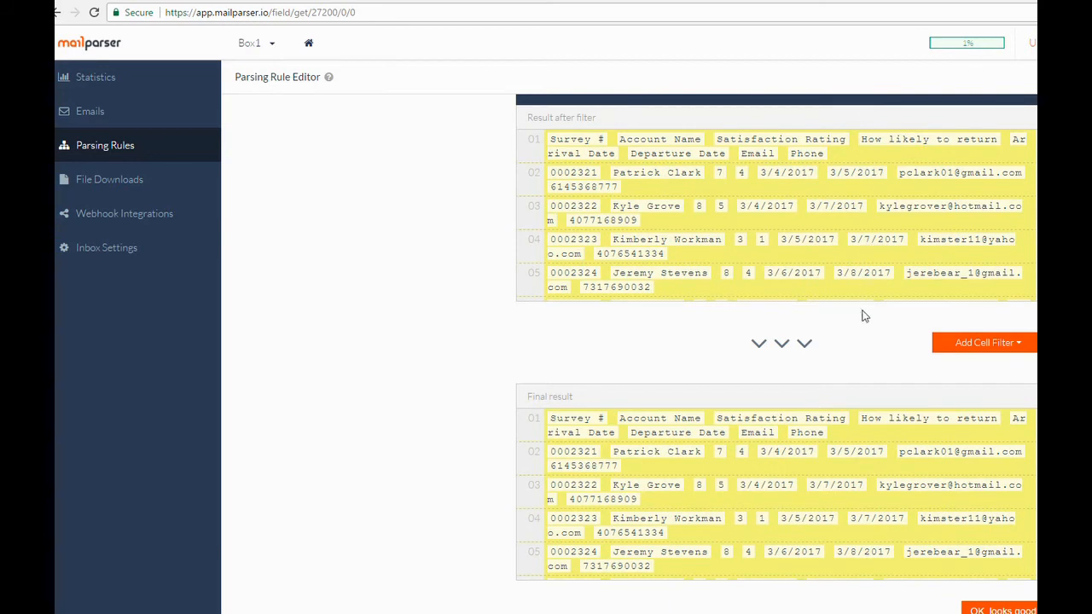
# Step: Drop the header row with a Set Row Range cell filter and save the rule as 'Mail Attachments'
pyautogui.click(984, 341)
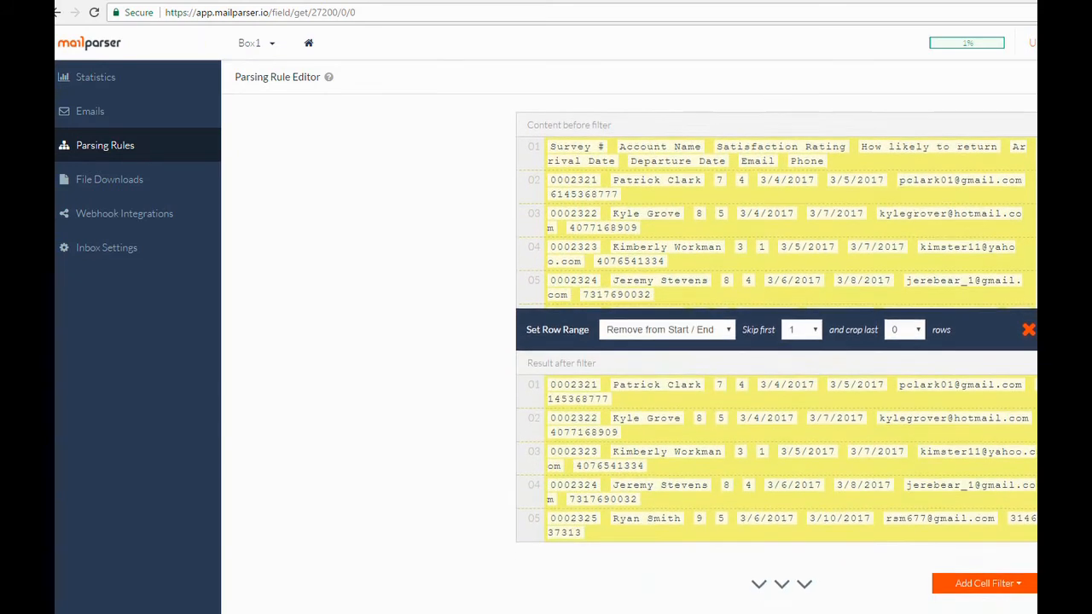
pyautogui.scroll(-3)
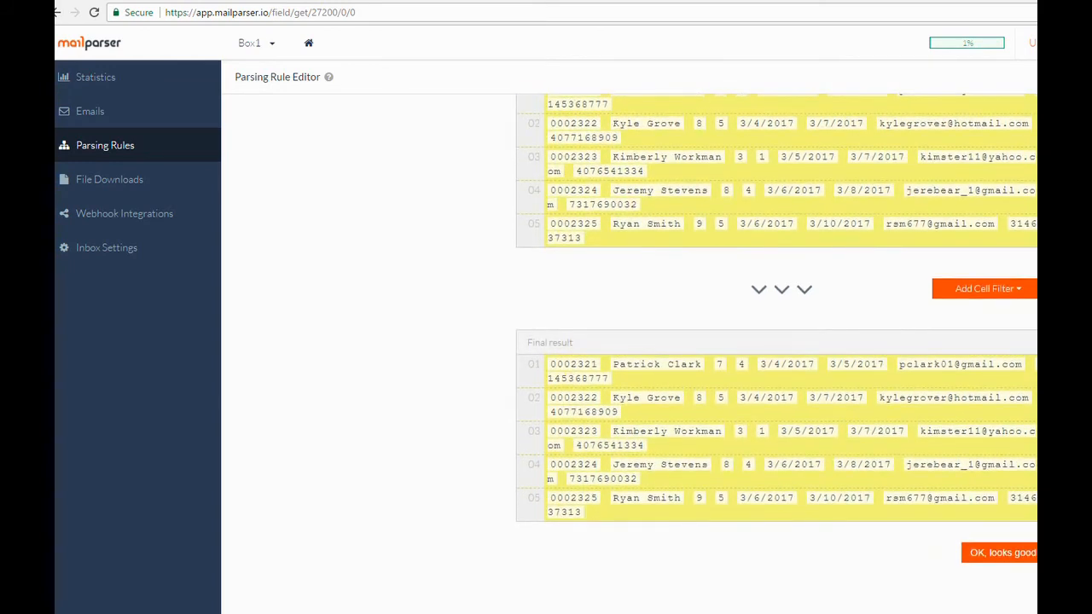
pyautogui.moveTo(1027, 563)
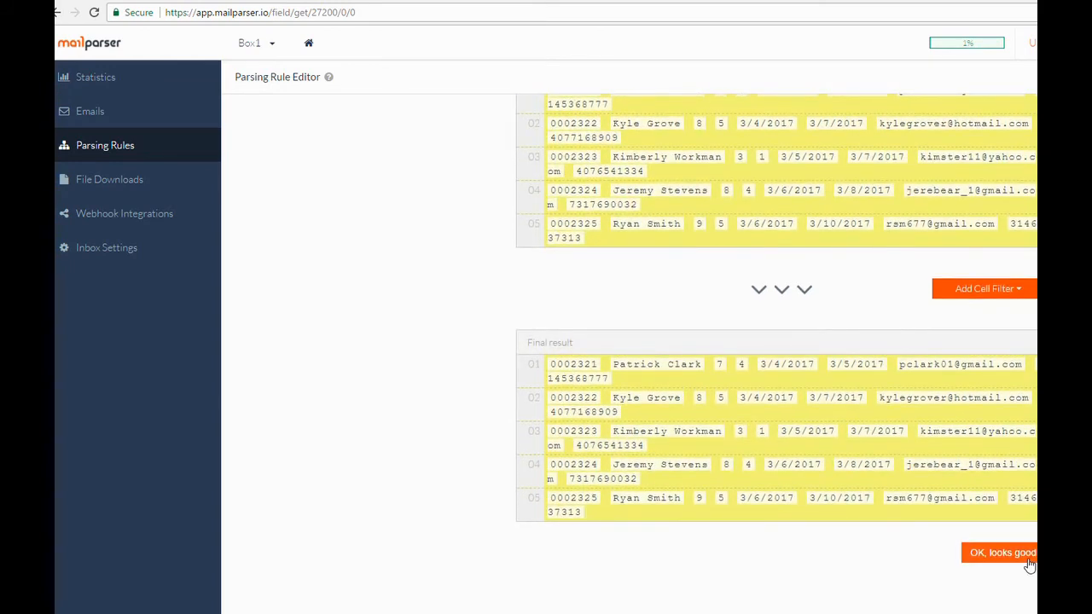
pyautogui.click(1001, 552)
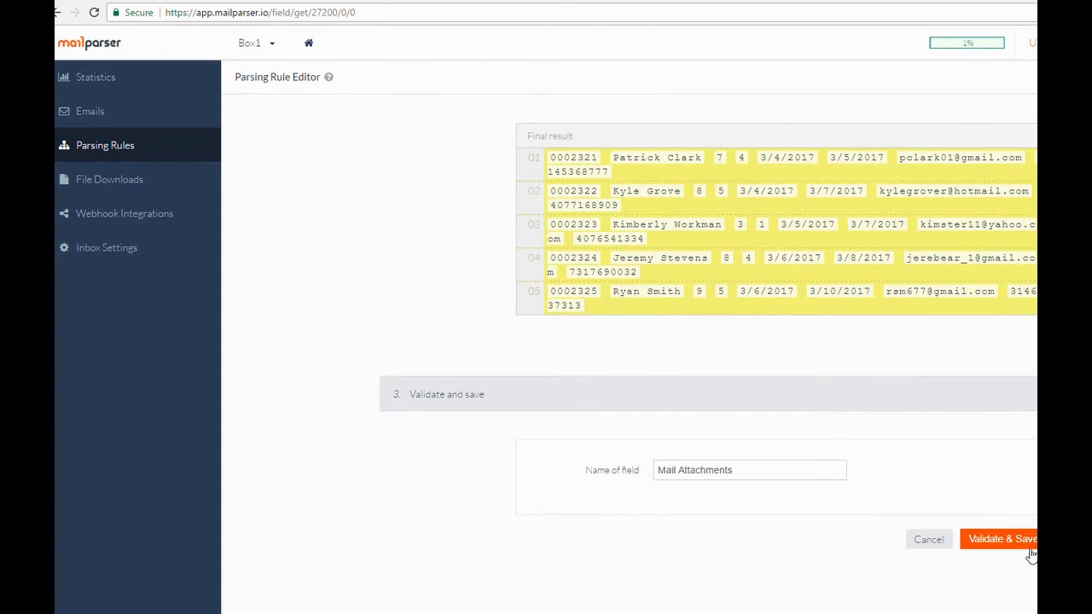
pyautogui.click(999, 539)
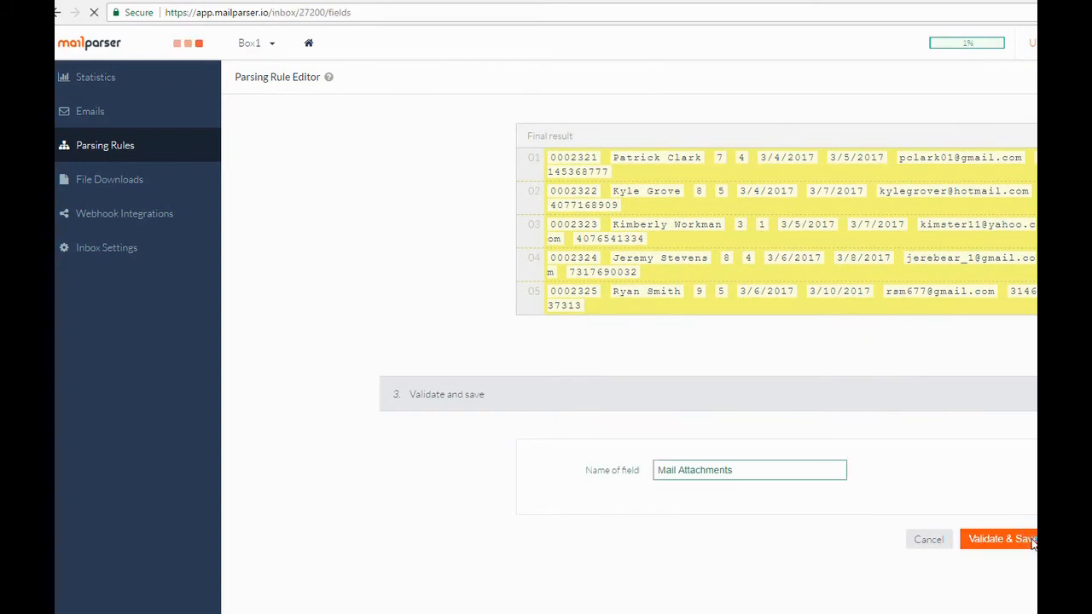
pyautogui.click(998, 539)
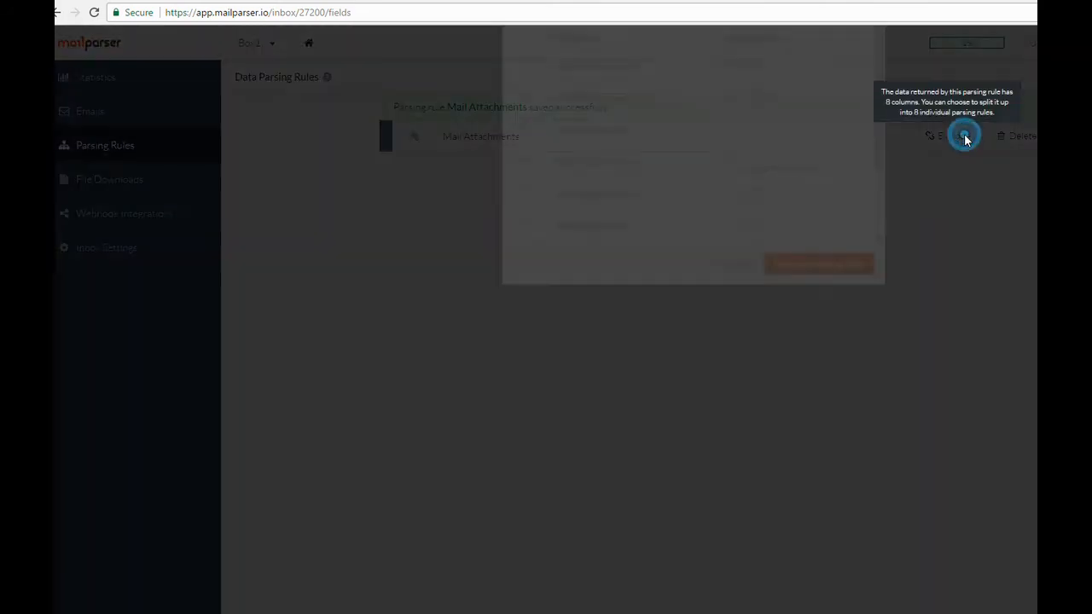
# Step: Name the fields Survey Number, Satisfaction, Recommend and the rest, then explode into eight rules
pyautogui.click(963, 136)
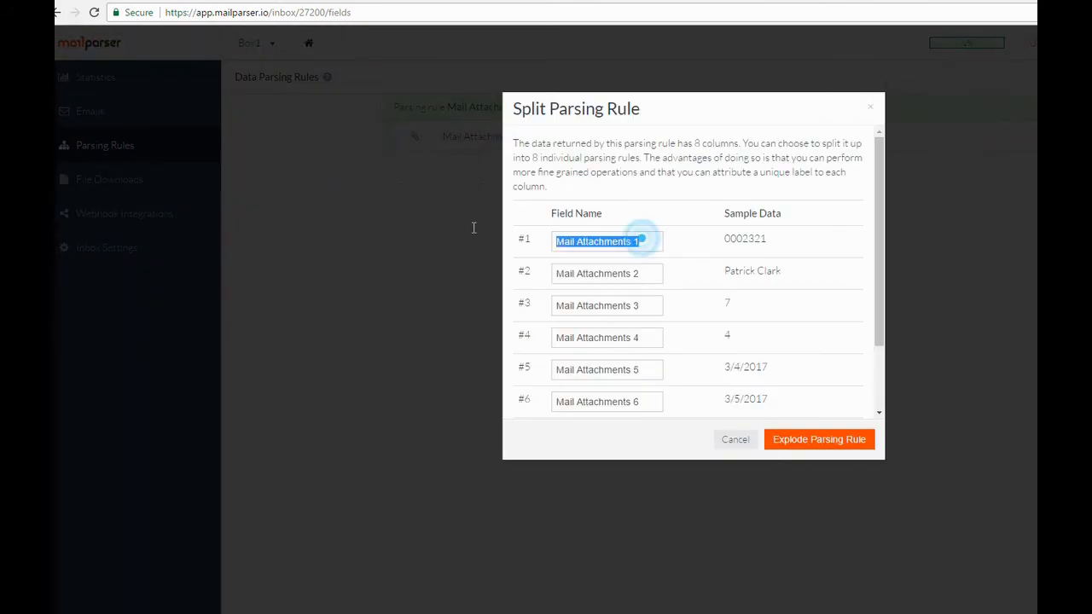
pyautogui.write('Survey Number')
pyautogui.click(606, 273)
pyautogui.write('Name')
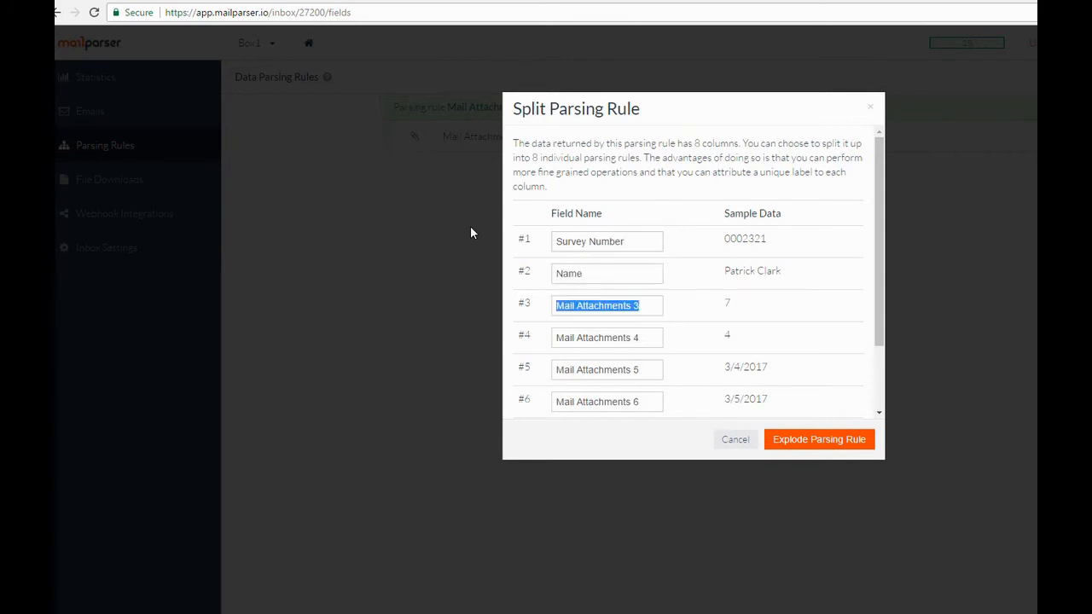
pyautogui.write('Satisfaction')
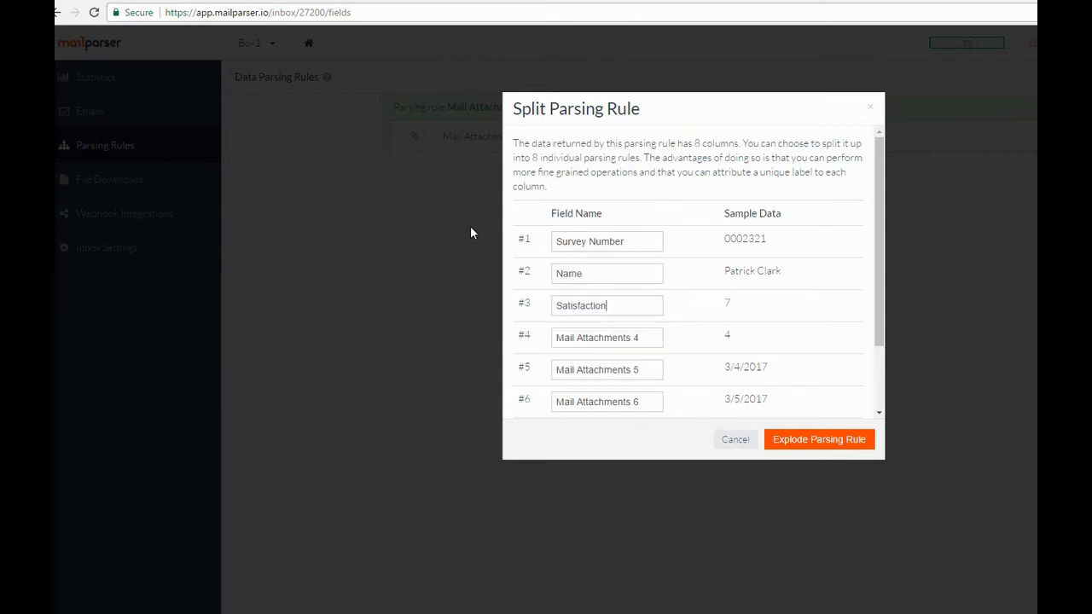
pyautogui.write('Recommend')
pyautogui.click(606, 368)
pyautogui.write('Arrival')
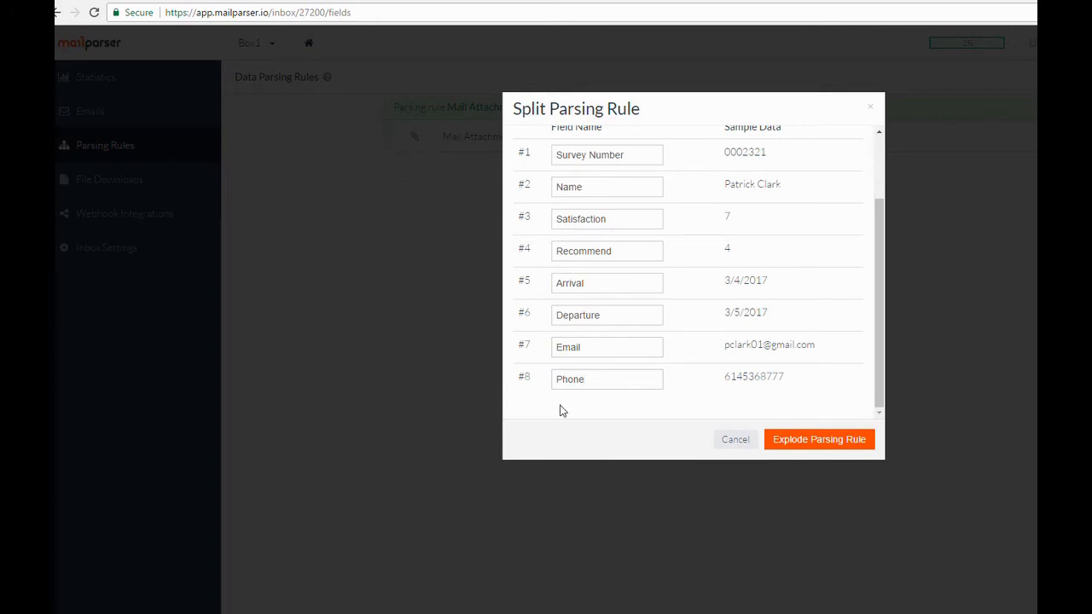
pyautogui.moveTo(831, 423)
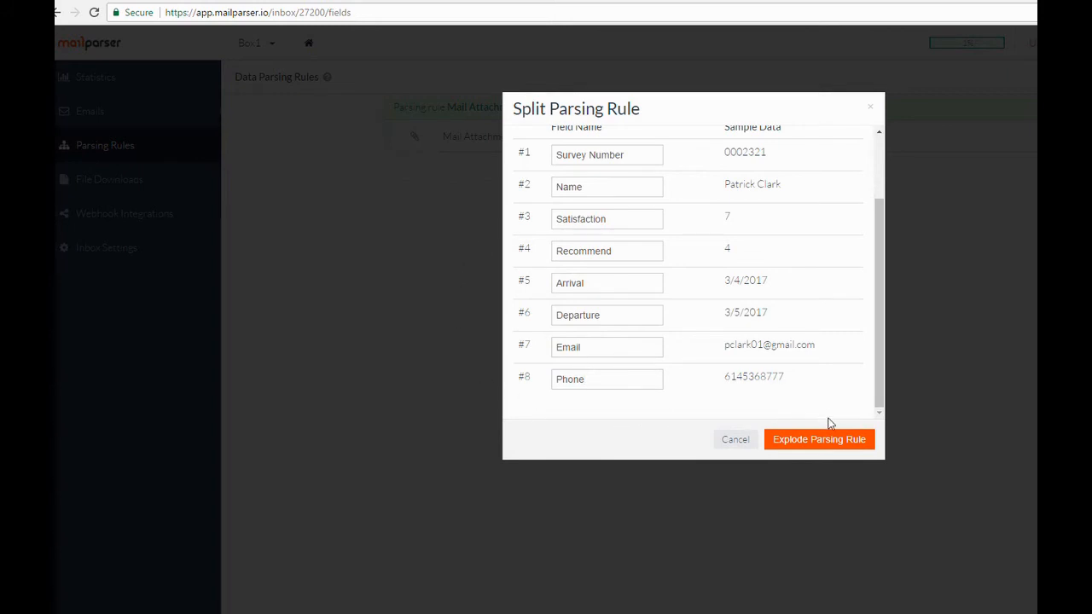
pyautogui.click(819, 440)
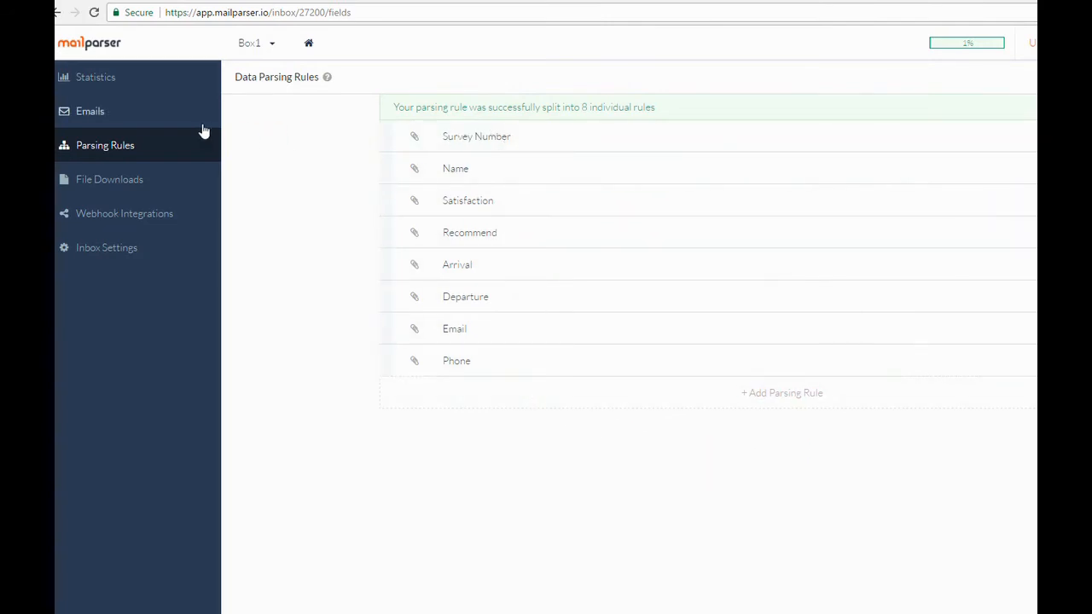
# Step: Check the survey email now shows five parsed values per field, then go to Webhook Integrations
pyautogui.click(88, 110)
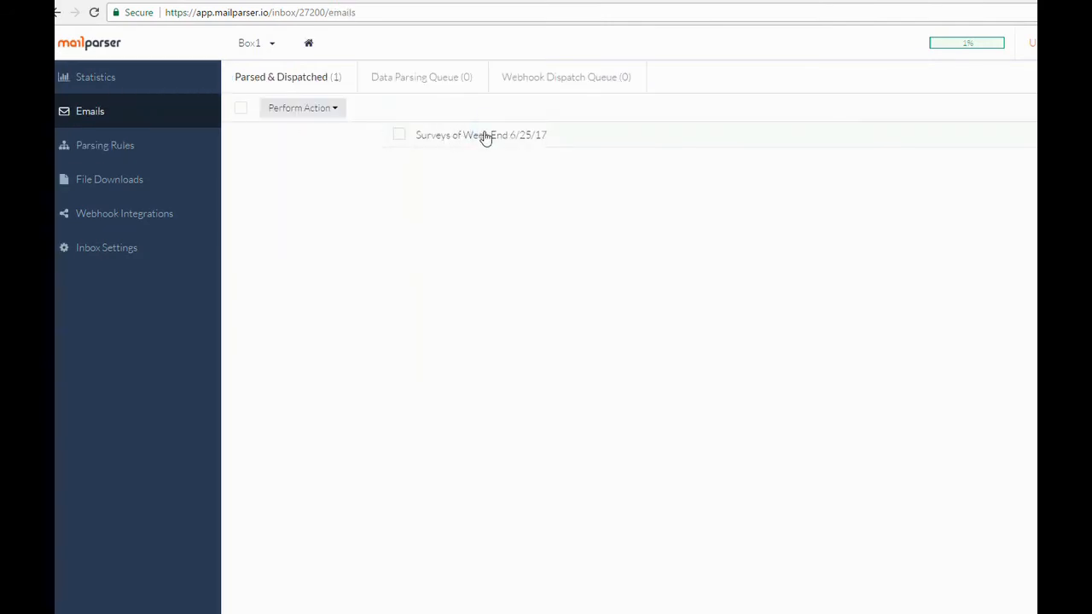
pyautogui.click(481, 135)
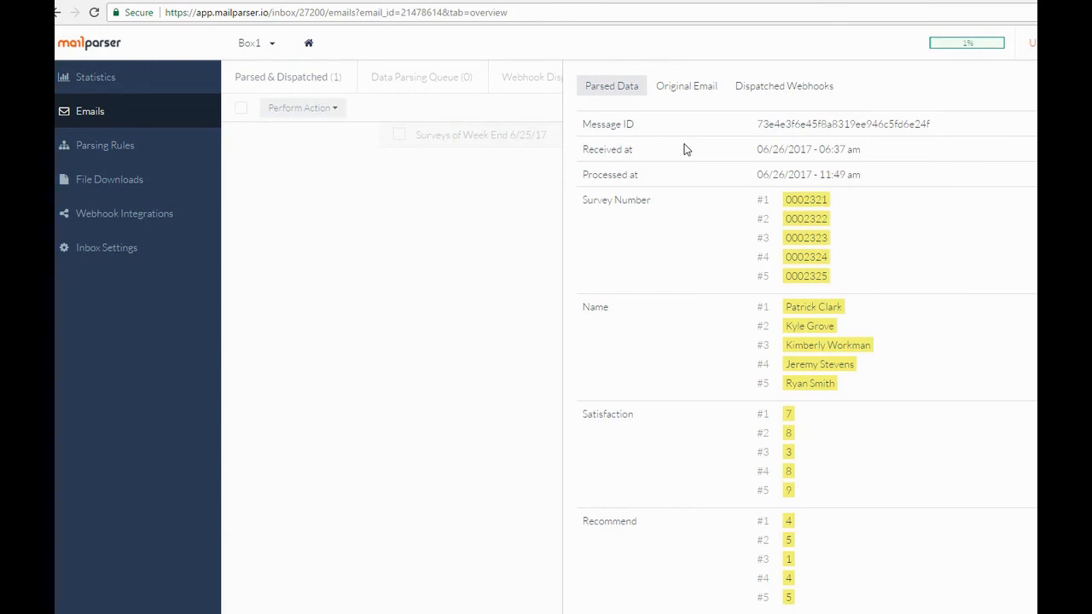
pyautogui.scroll(-3)
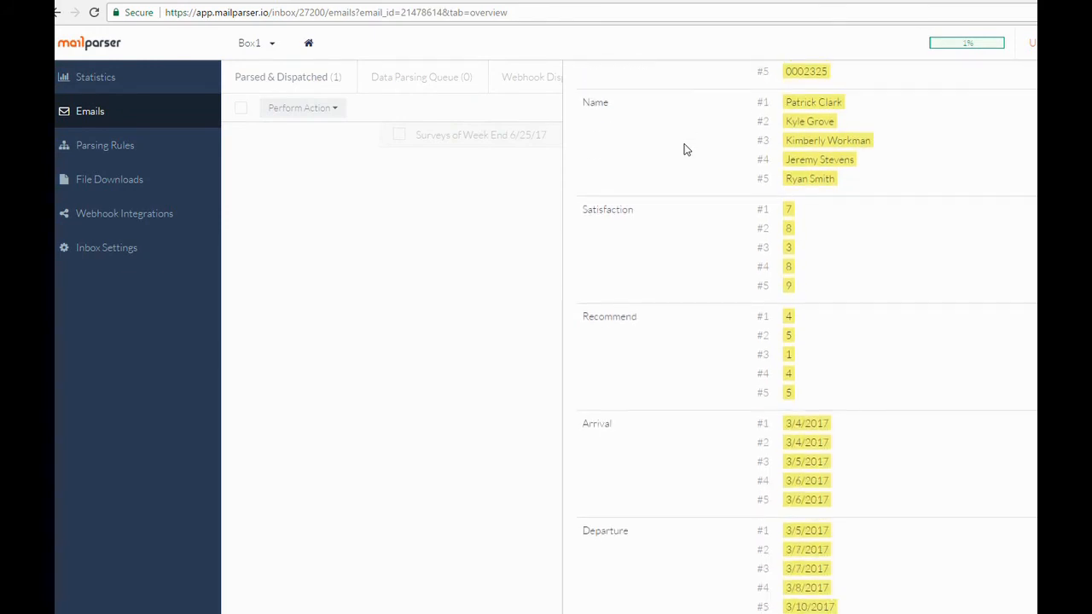
pyautogui.scroll(-3)
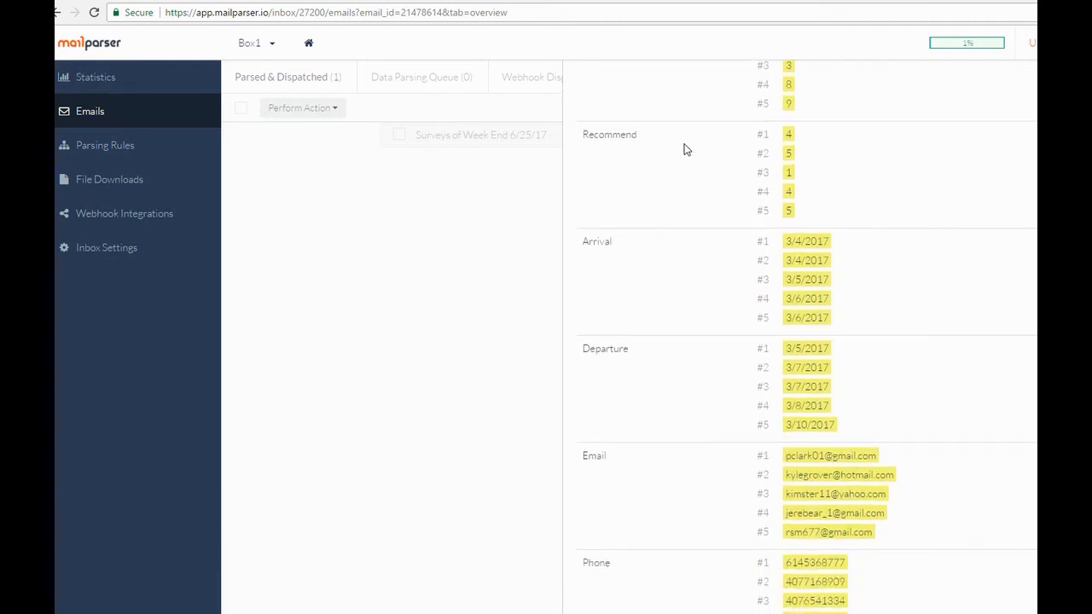
pyautogui.scroll(-3)
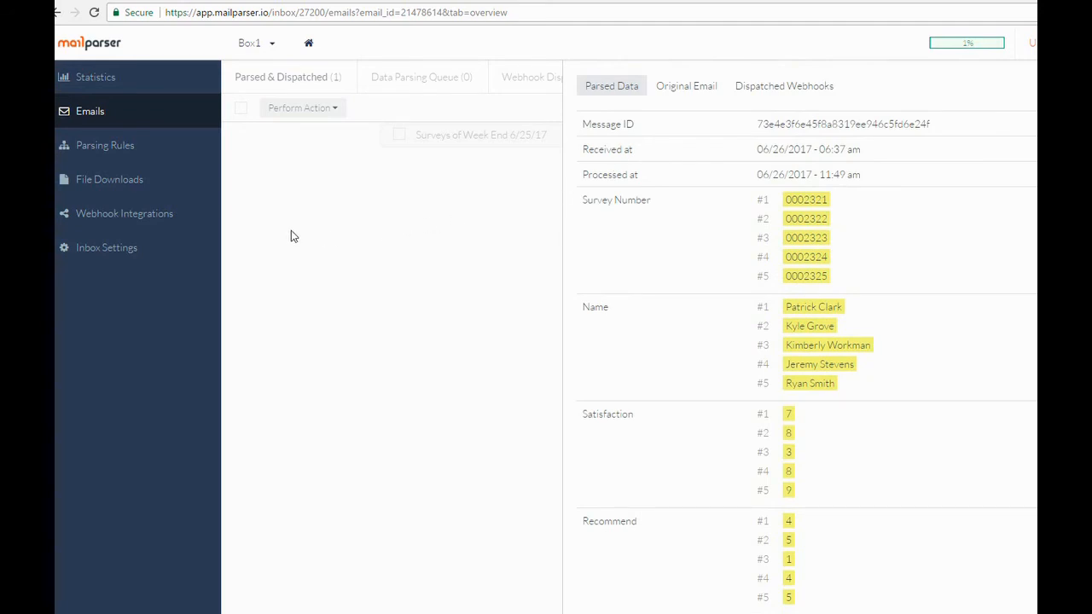
pyautogui.click(124, 213)
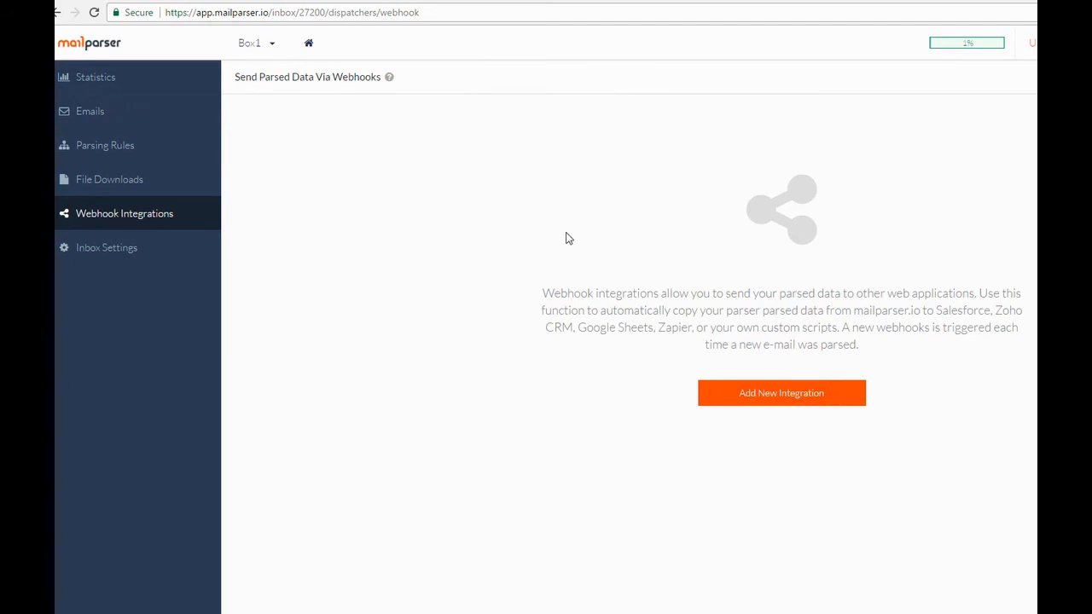
# Step: Create a Google Spreadsheet integration with the Google account targeting Survey Worksheet 1
pyautogui.click(781, 393)
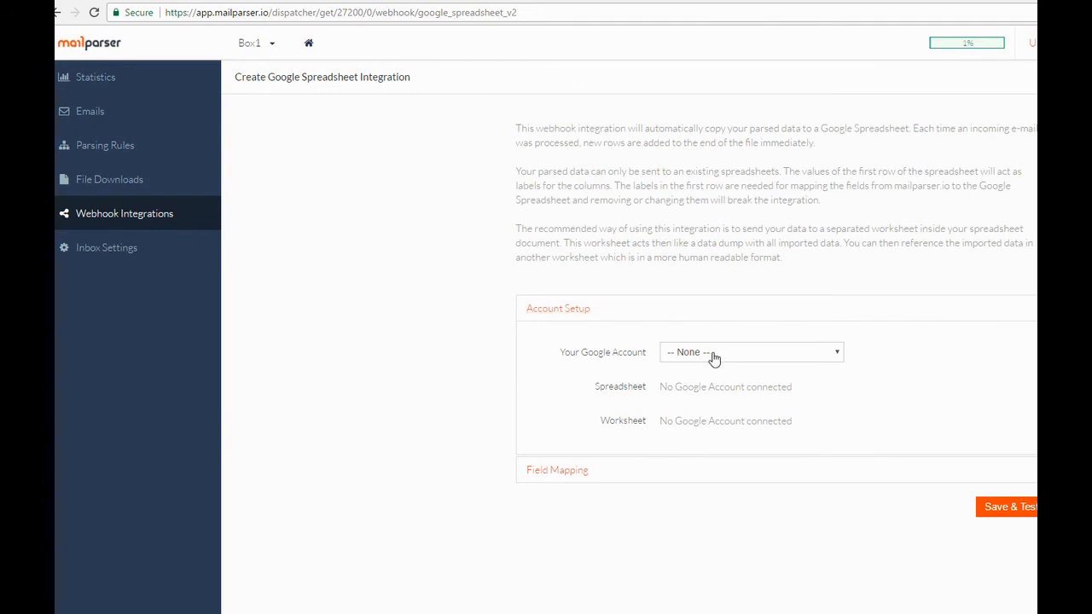
pyautogui.click(750, 352)
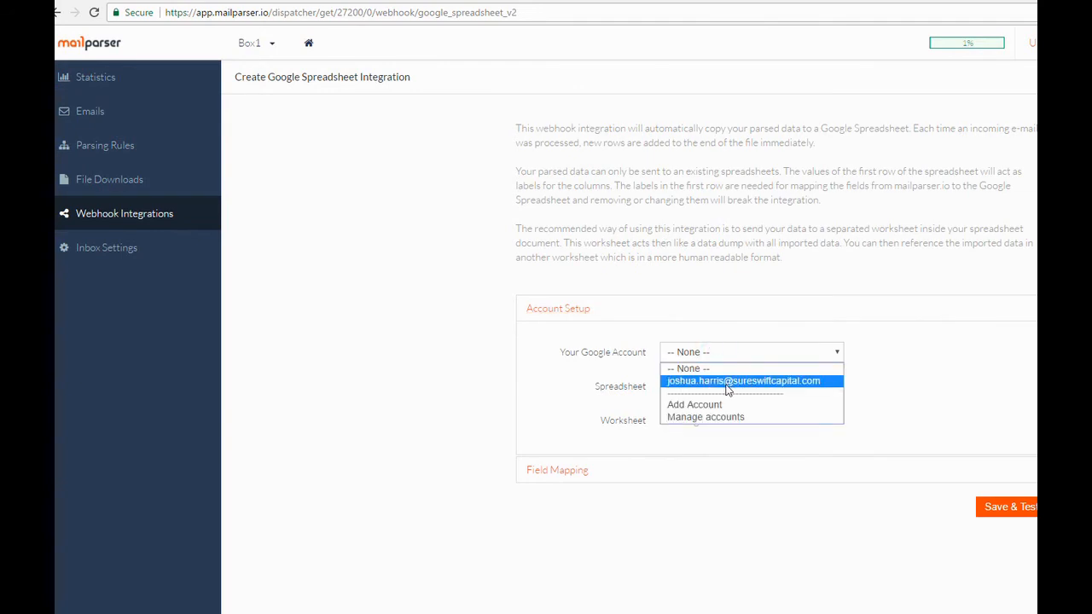
pyautogui.click(742, 380)
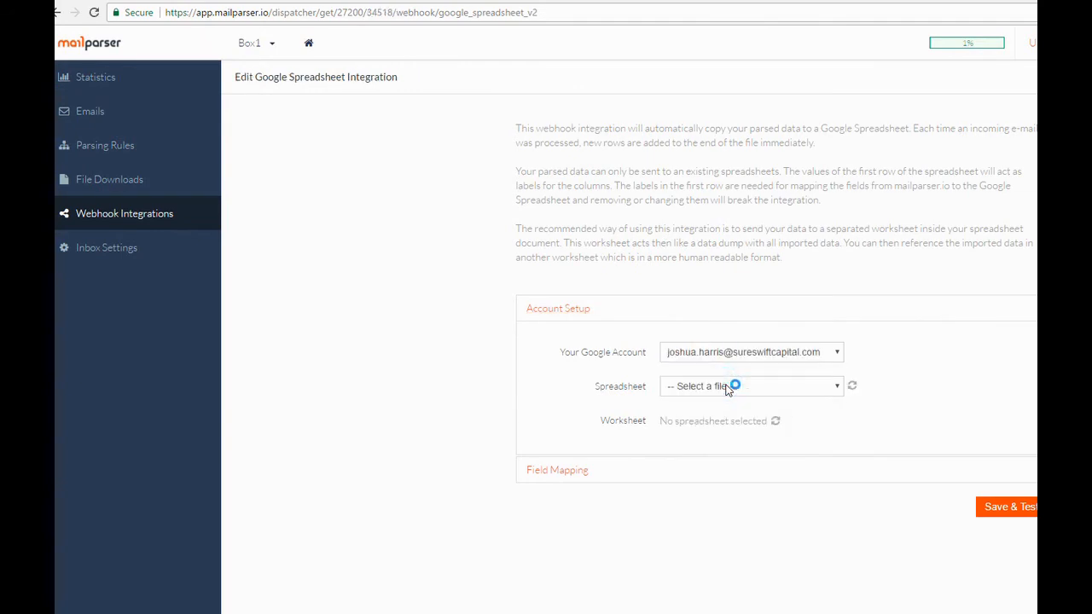
pyautogui.click(750, 385)
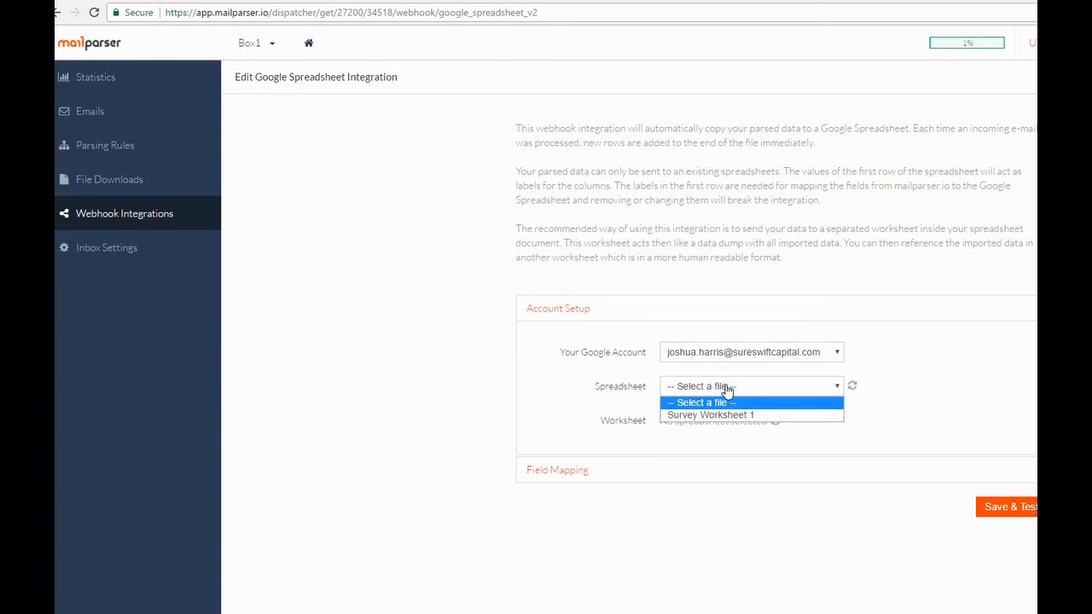
pyautogui.moveTo(710, 416)
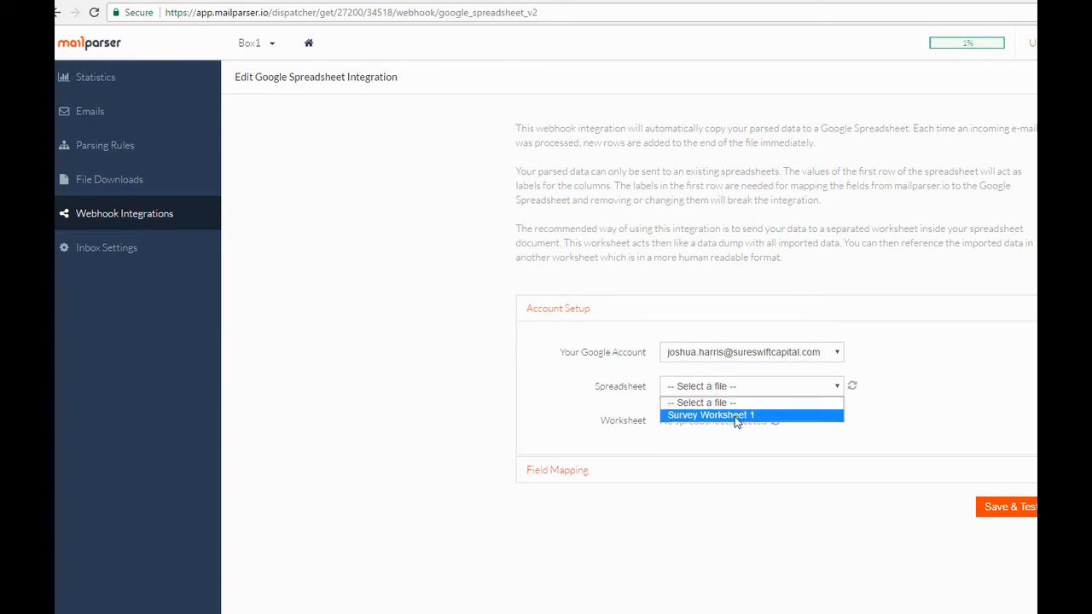
pyautogui.click(710, 414)
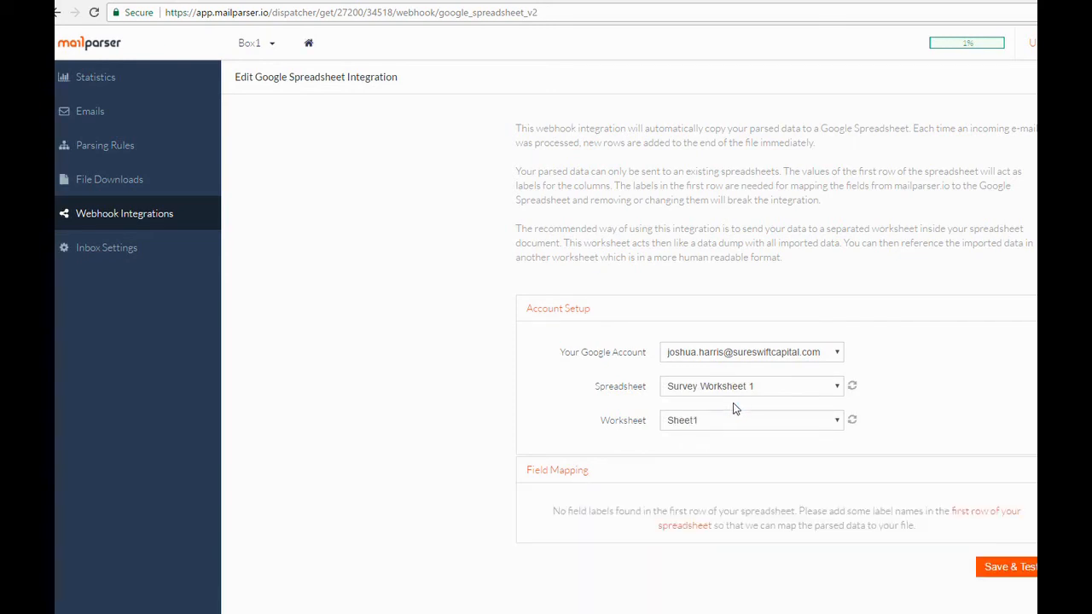
# Step: Choose Sheet2 as the worksheet and highlight the missing field labels warning
pyautogui.click(750, 420)
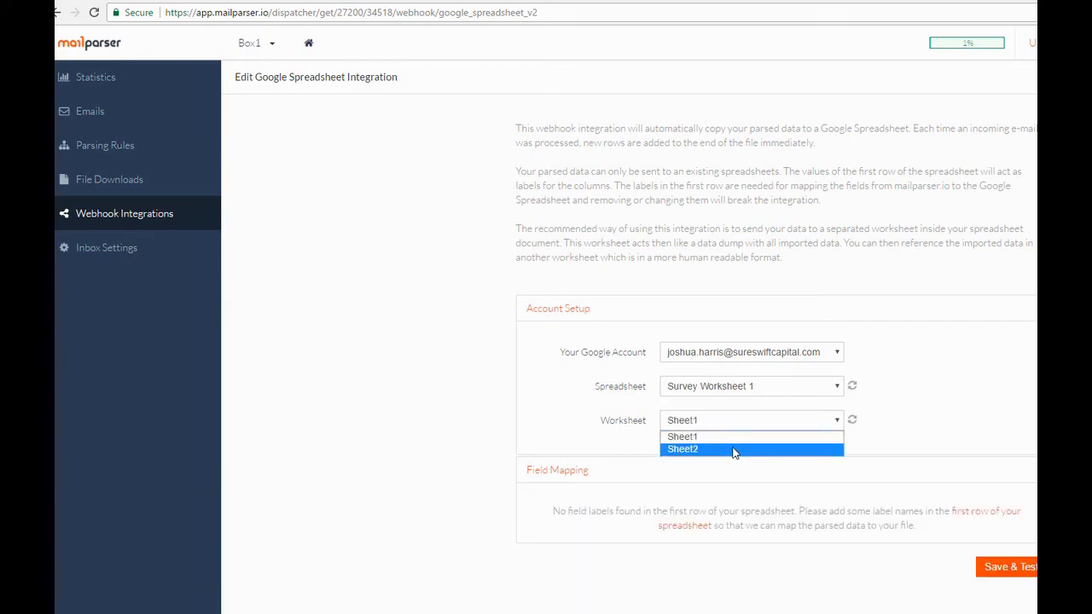
pyautogui.click(682, 449)
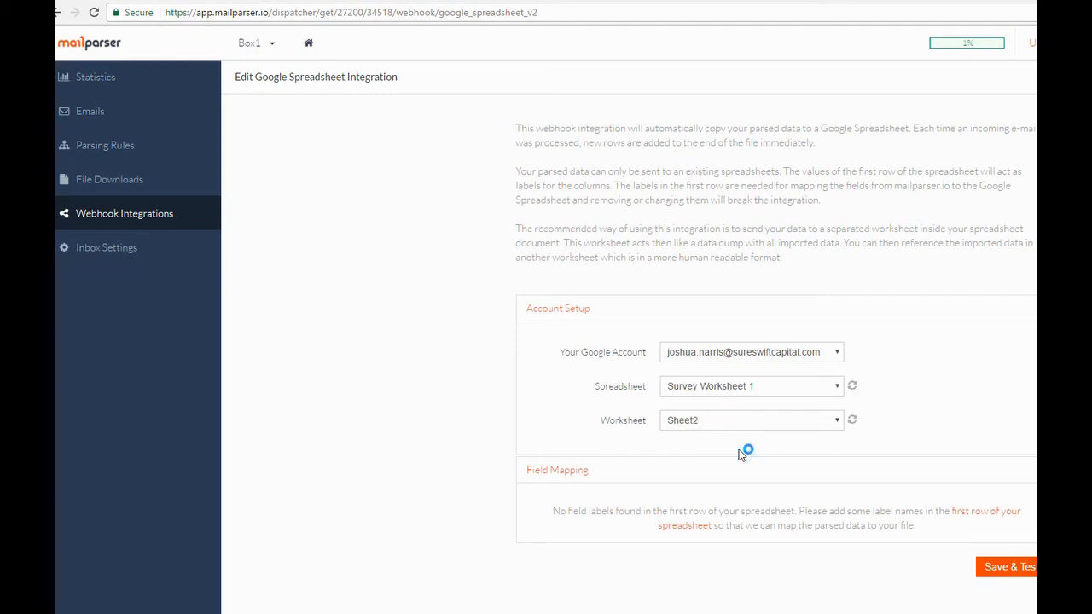
pyautogui.doubleClick(566, 512)
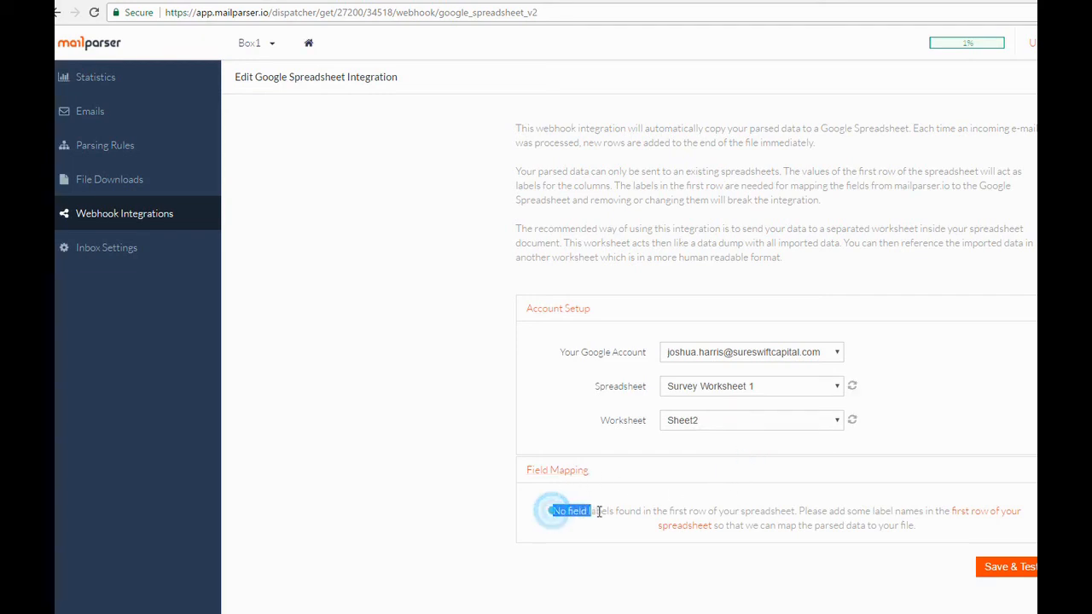
pyautogui.moveTo(553, 512); pyautogui.dragTo(920, 512)
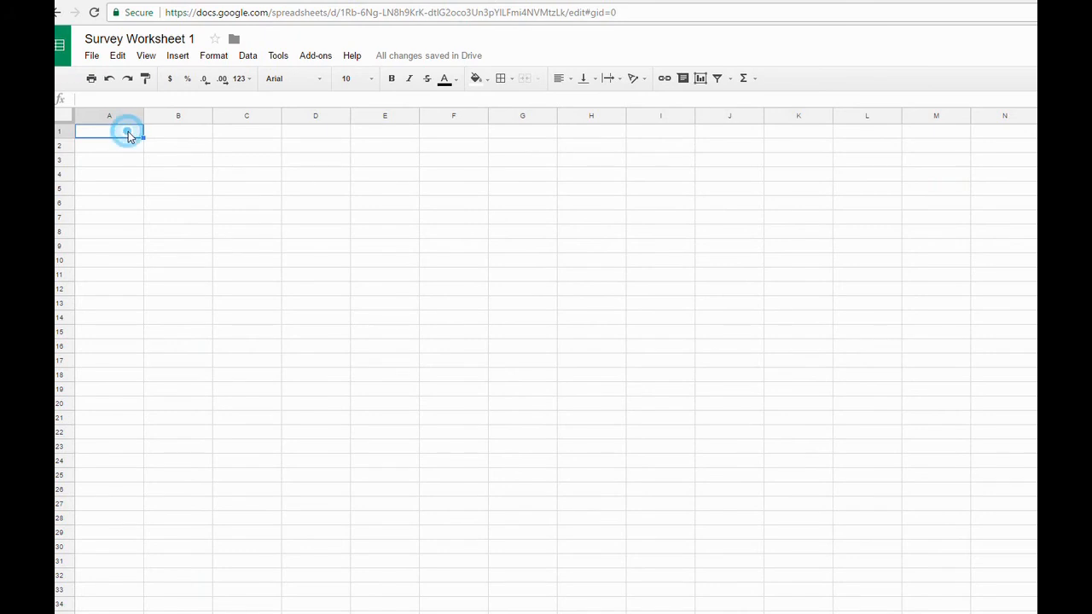
# Step: Fill row 1 with header labels Survey Number, Name, Email, Phone, Arrival, Departure, Satisfaction, Recommend
pyautogui.write('Sur')
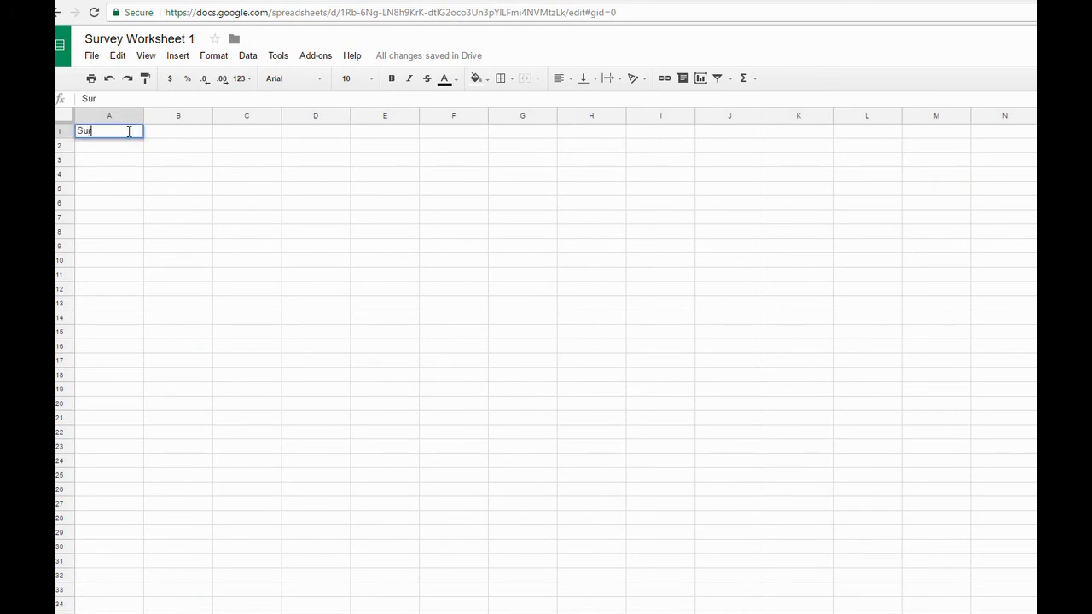
pyautogui.write('Name')
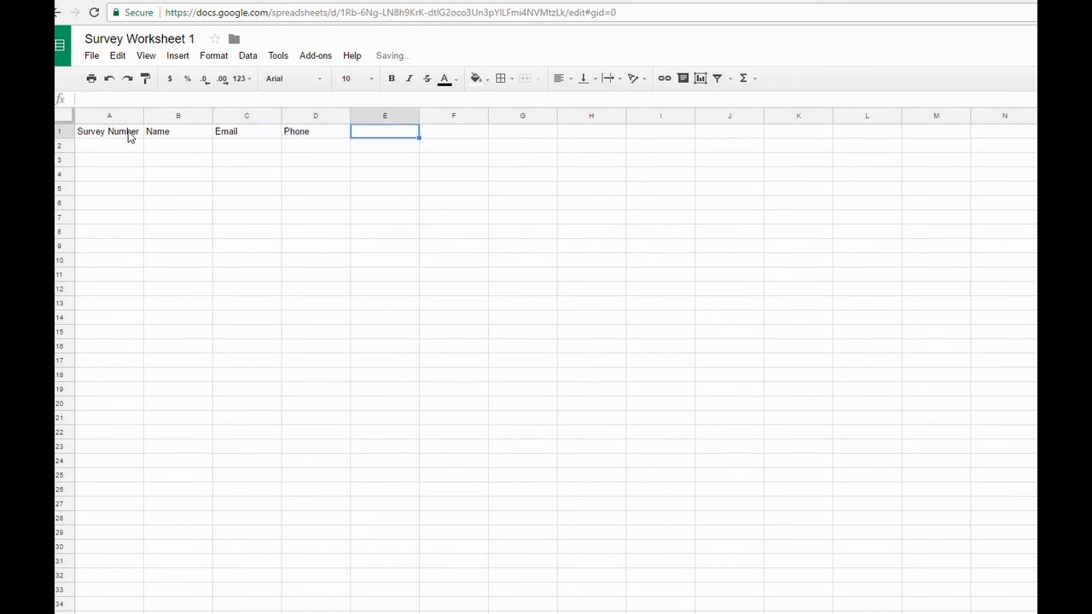
pyautogui.write('a')
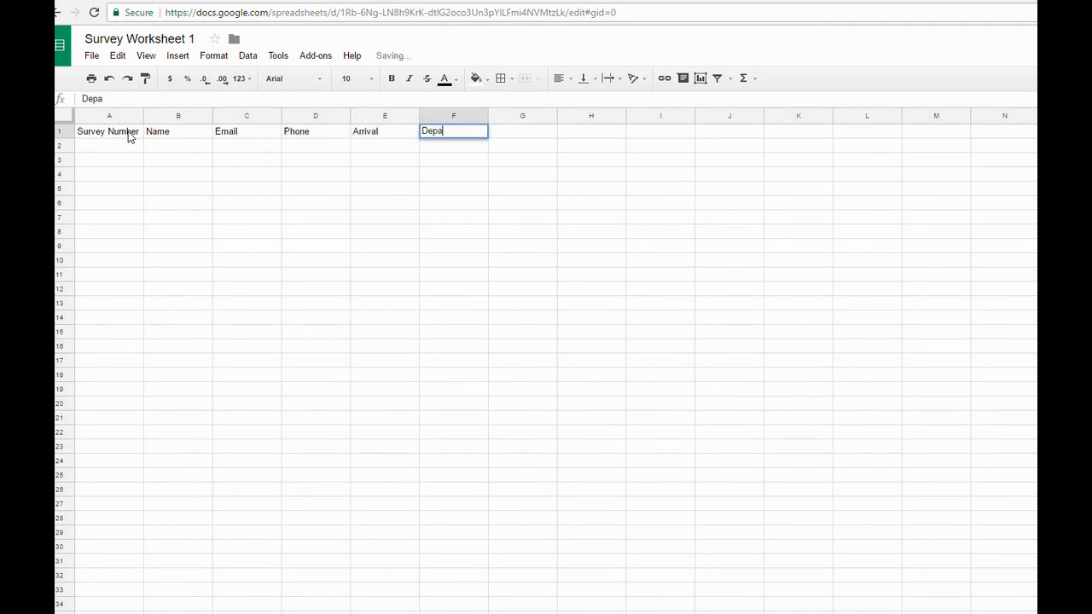
pyautogui.write('Departure')
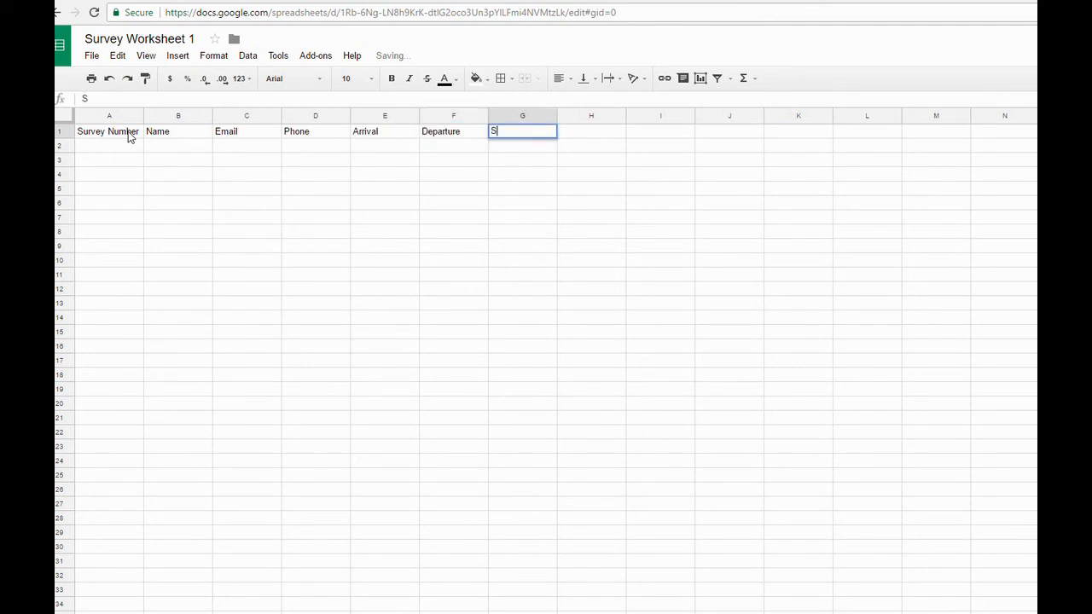
pyautogui.write('Recom')
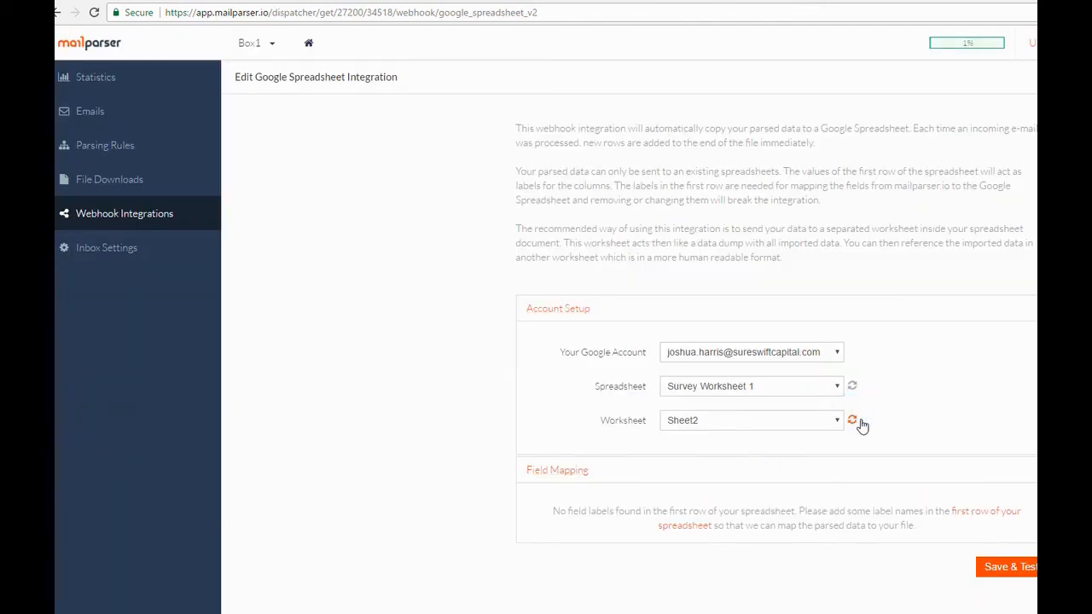
# Step: Refresh the column labels and switch the integration's worksheet to Sheet1
pyautogui.click(851, 420)
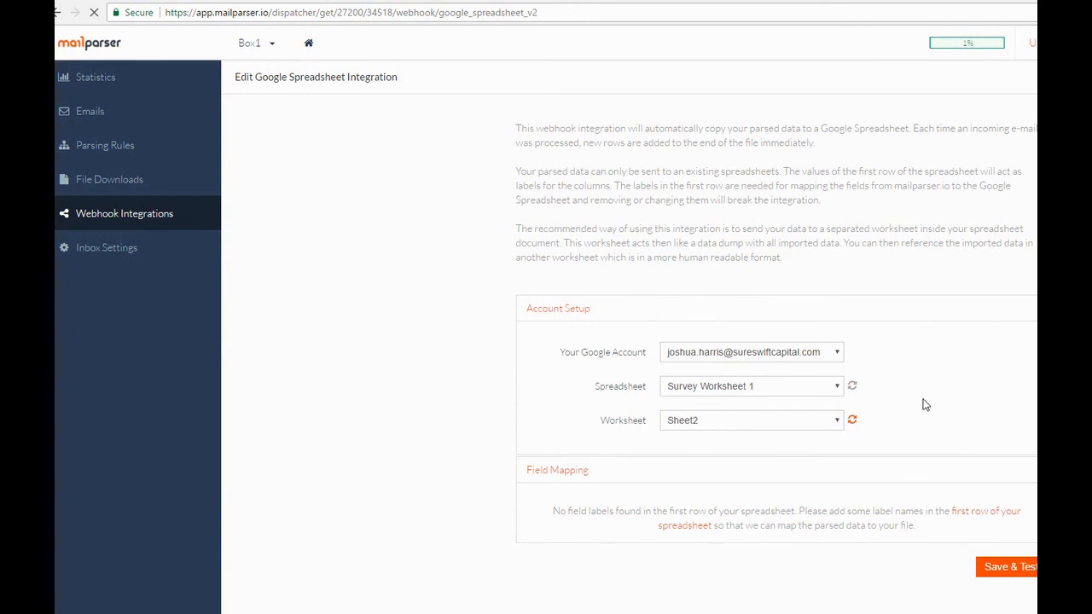
pyautogui.click(829, 420)
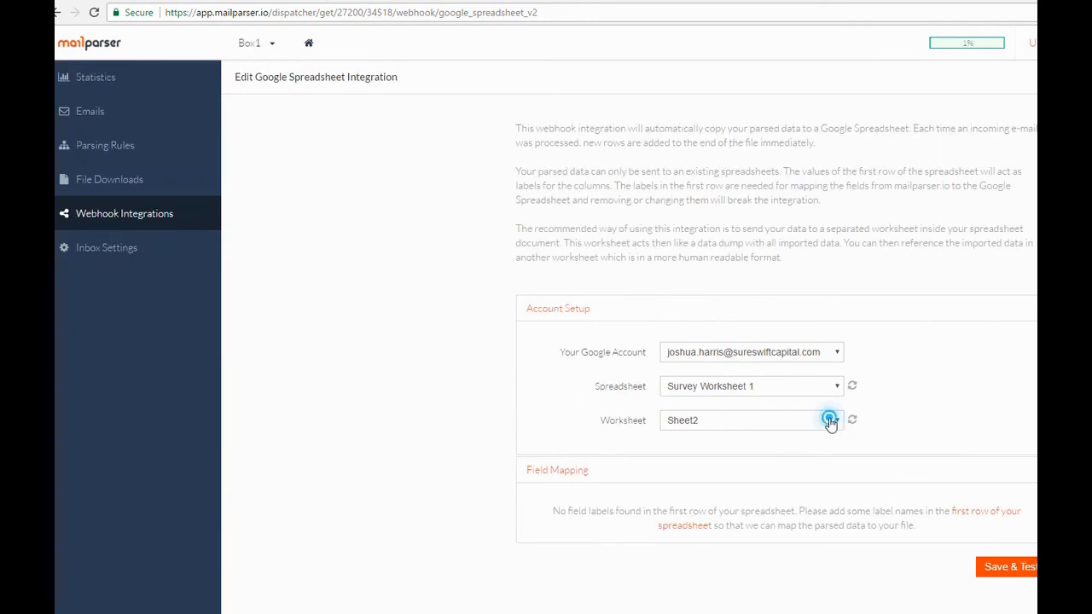
pyautogui.click(827, 419)
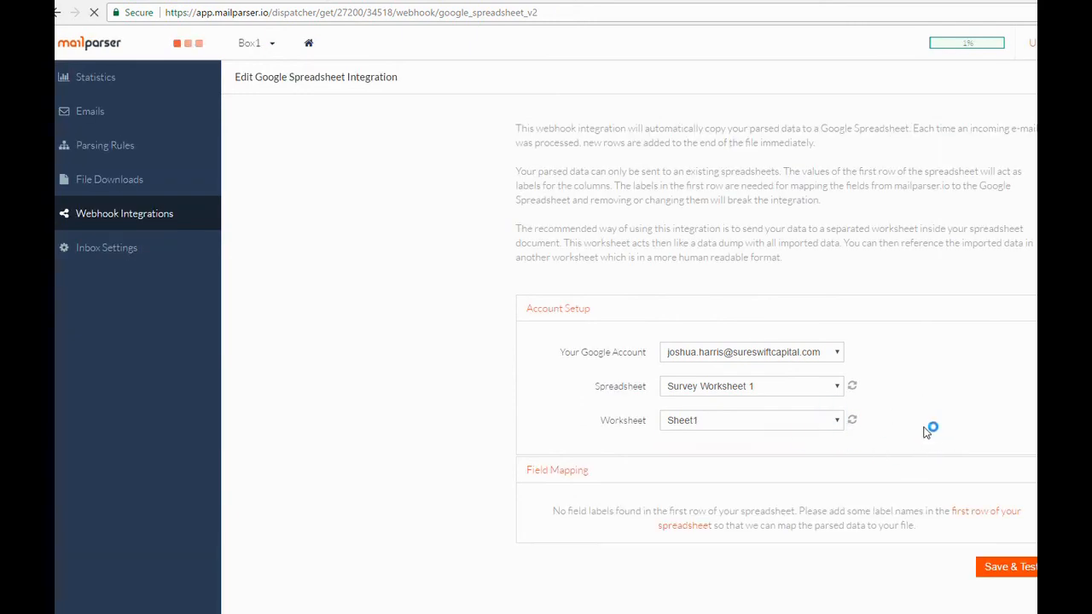
# Step: Map Survey Number, Email and the remaining sheet columns to their parsed fields
pyautogui.click(754, 310)
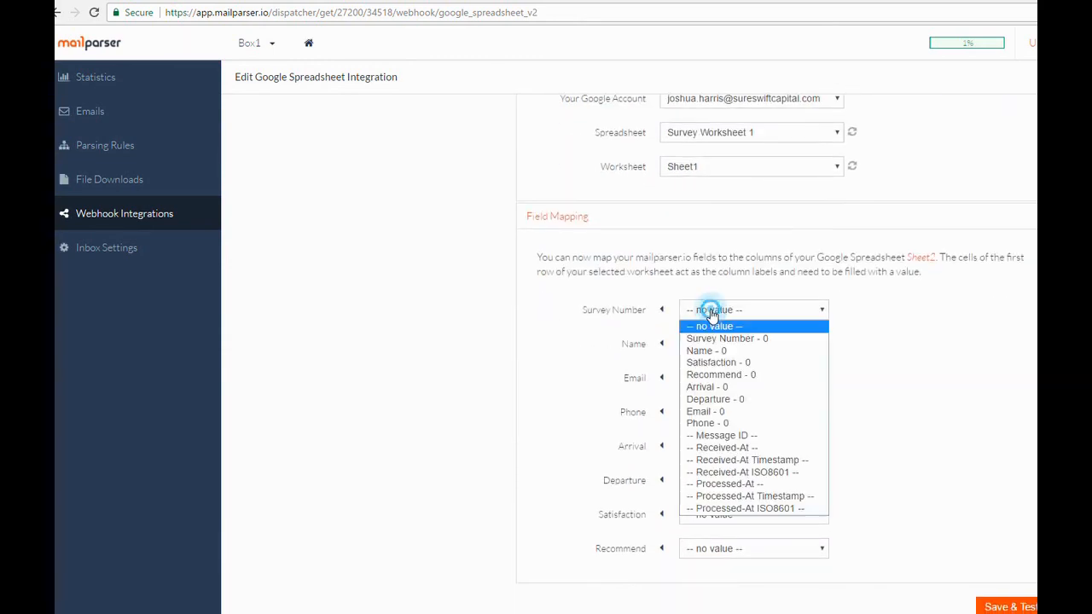
pyautogui.click(727, 337)
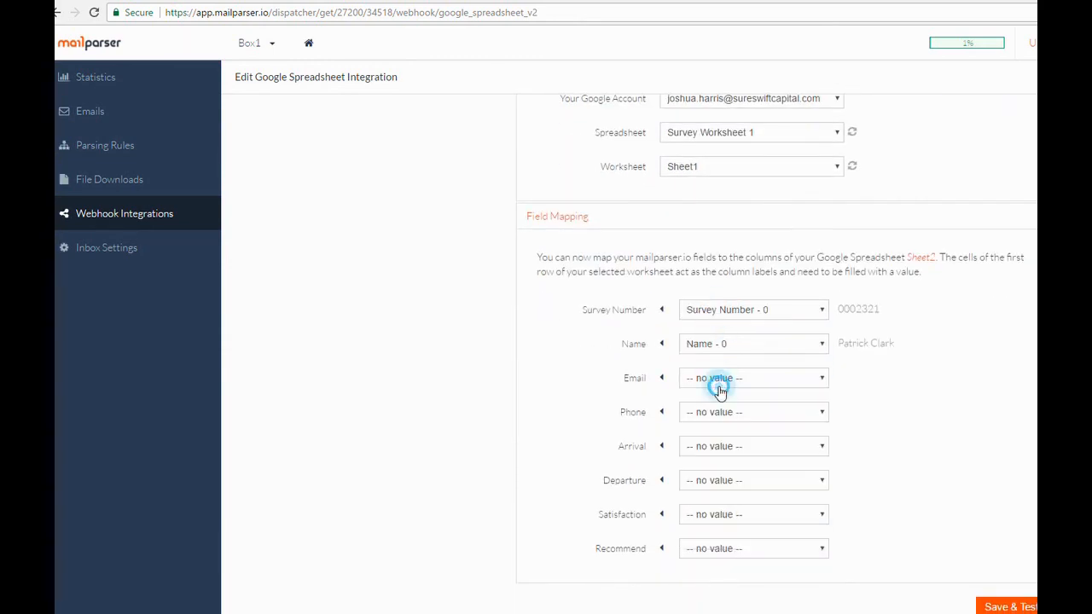
pyautogui.click(754, 379)
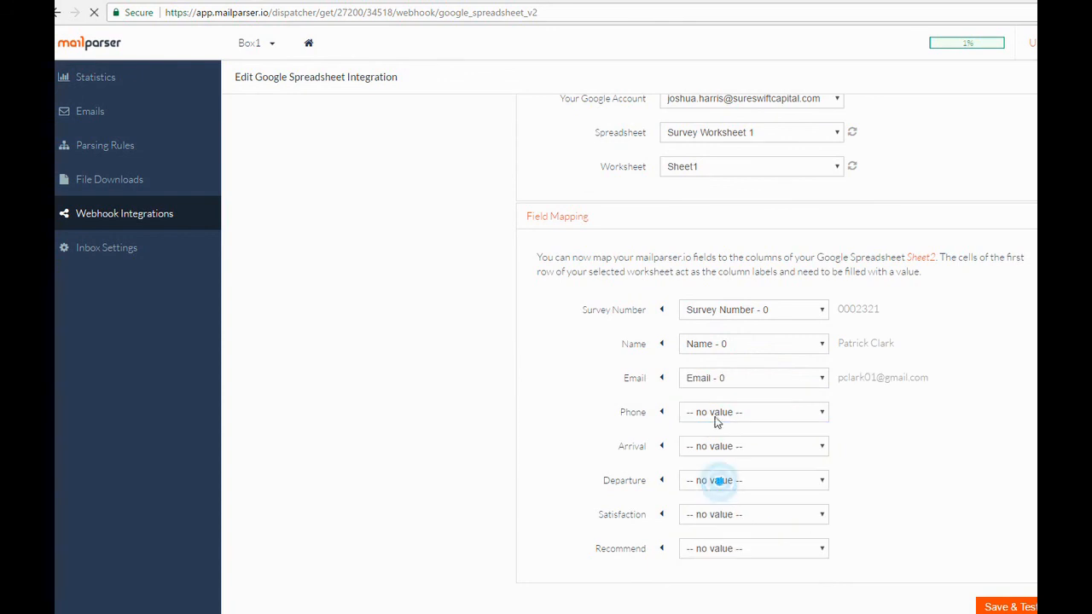
pyautogui.click(754, 445)
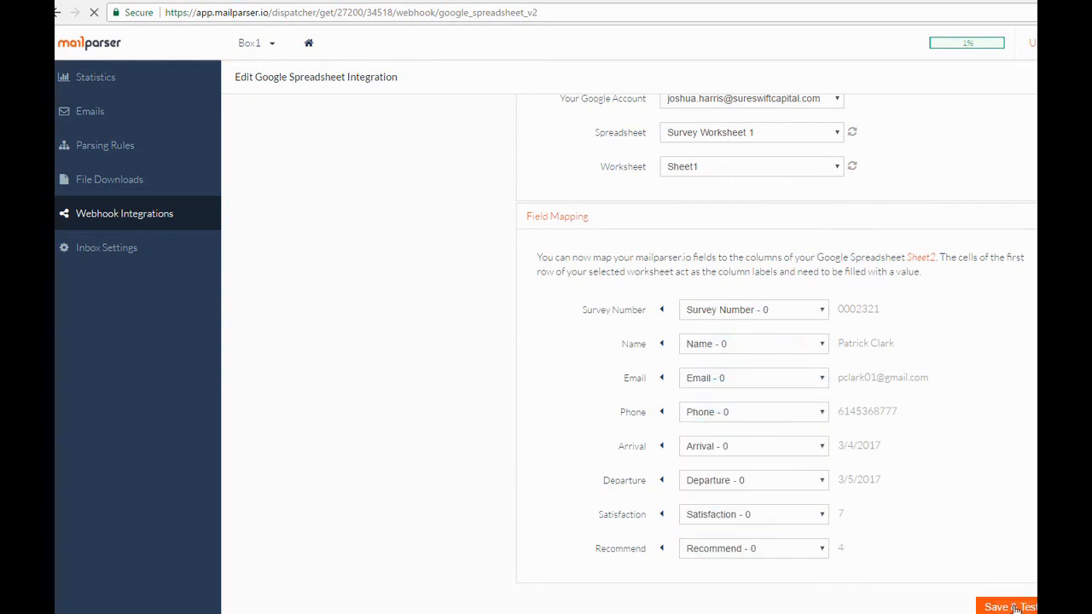
# Step: Save & Test the integration, sending the last email's five survey rows into the spreadsheet
pyautogui.click(1007, 605)
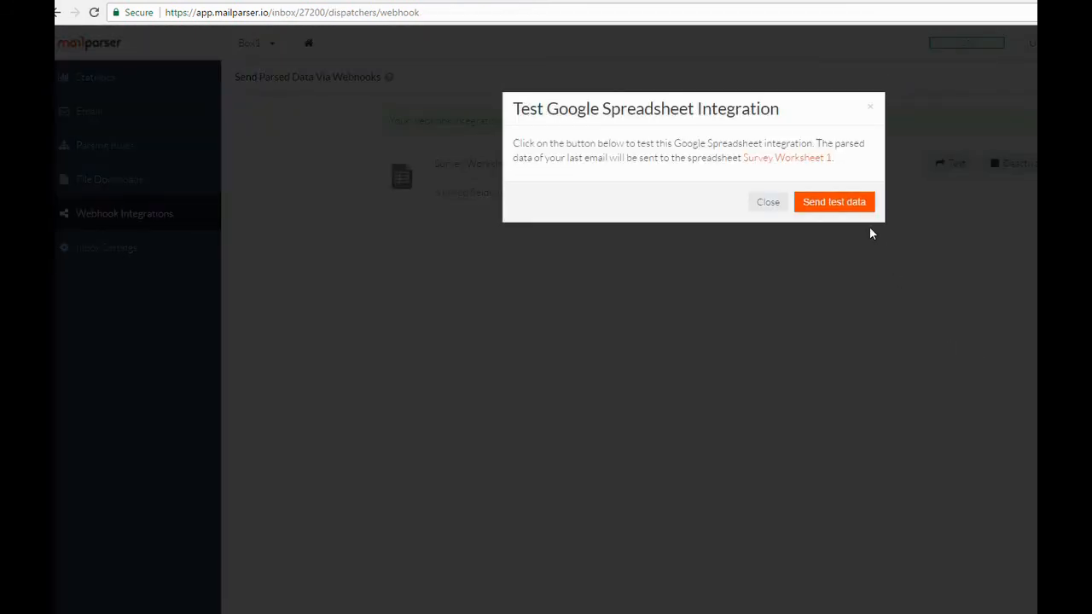
pyautogui.click(832, 201)
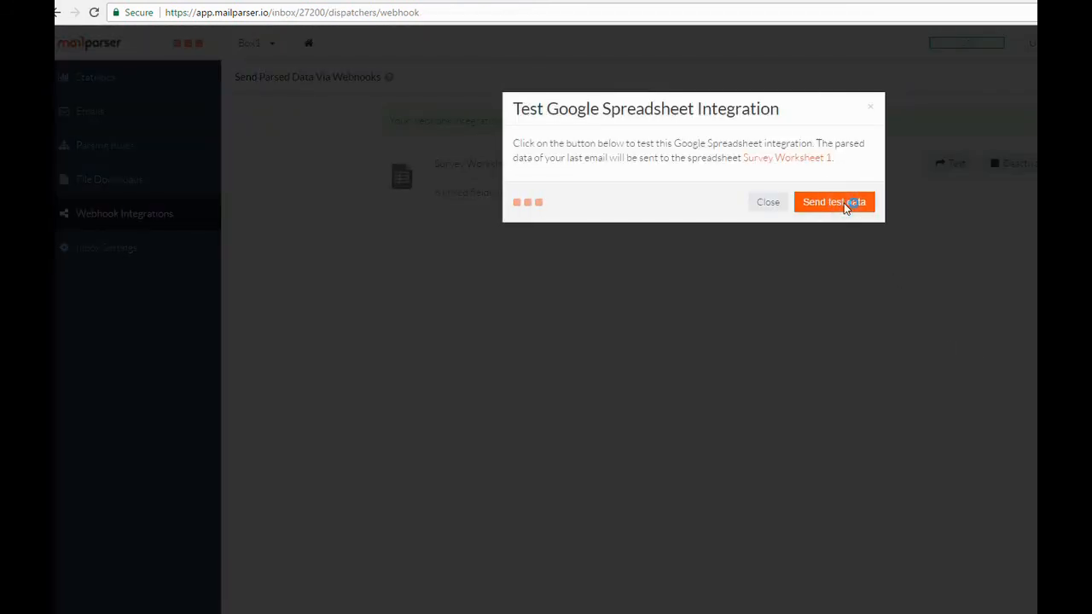
pyautogui.click(833, 202)
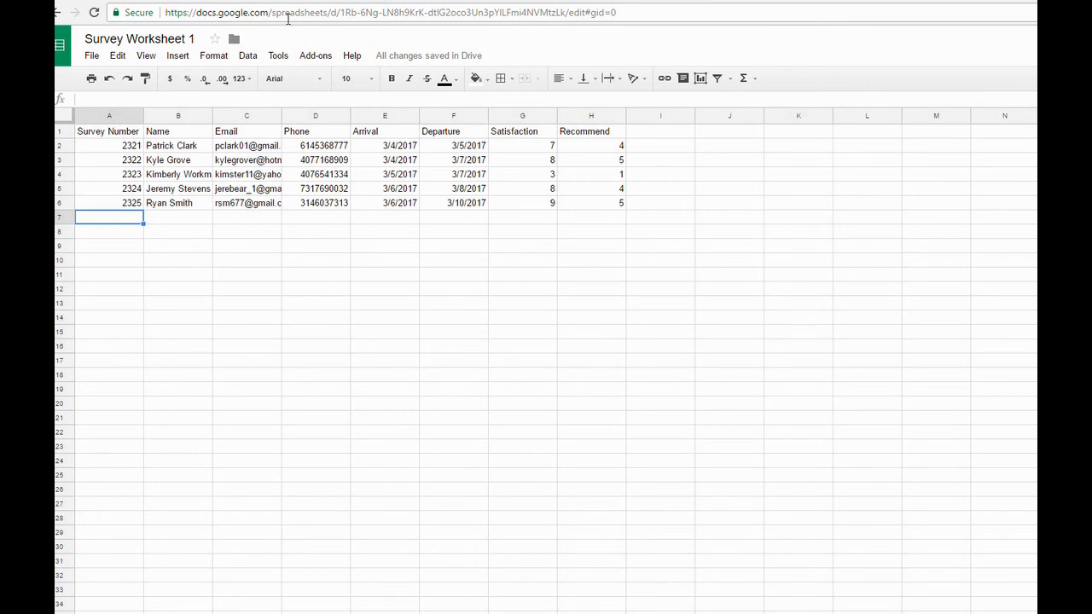